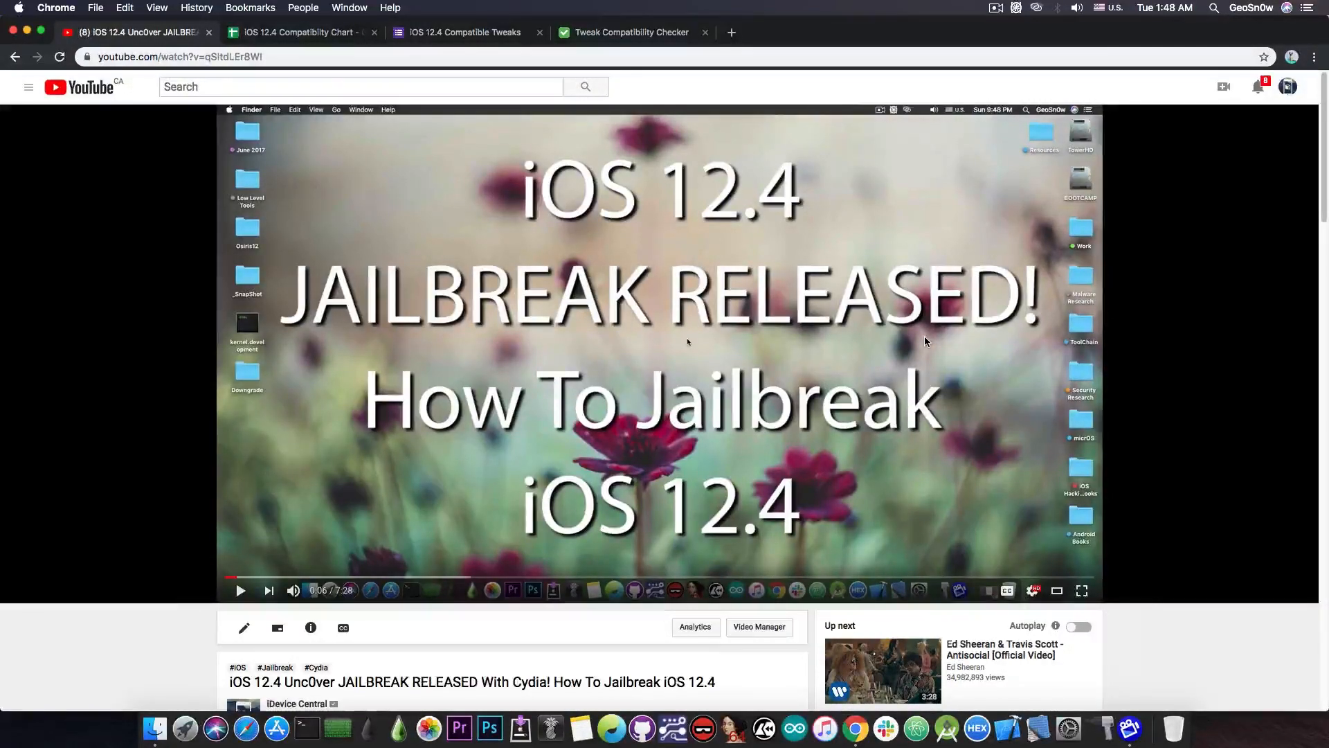
# - Browse the iOS 12.4 Compatibility Chart tweak rows from A to S, then return to the top
pyautogui.click(297, 33)
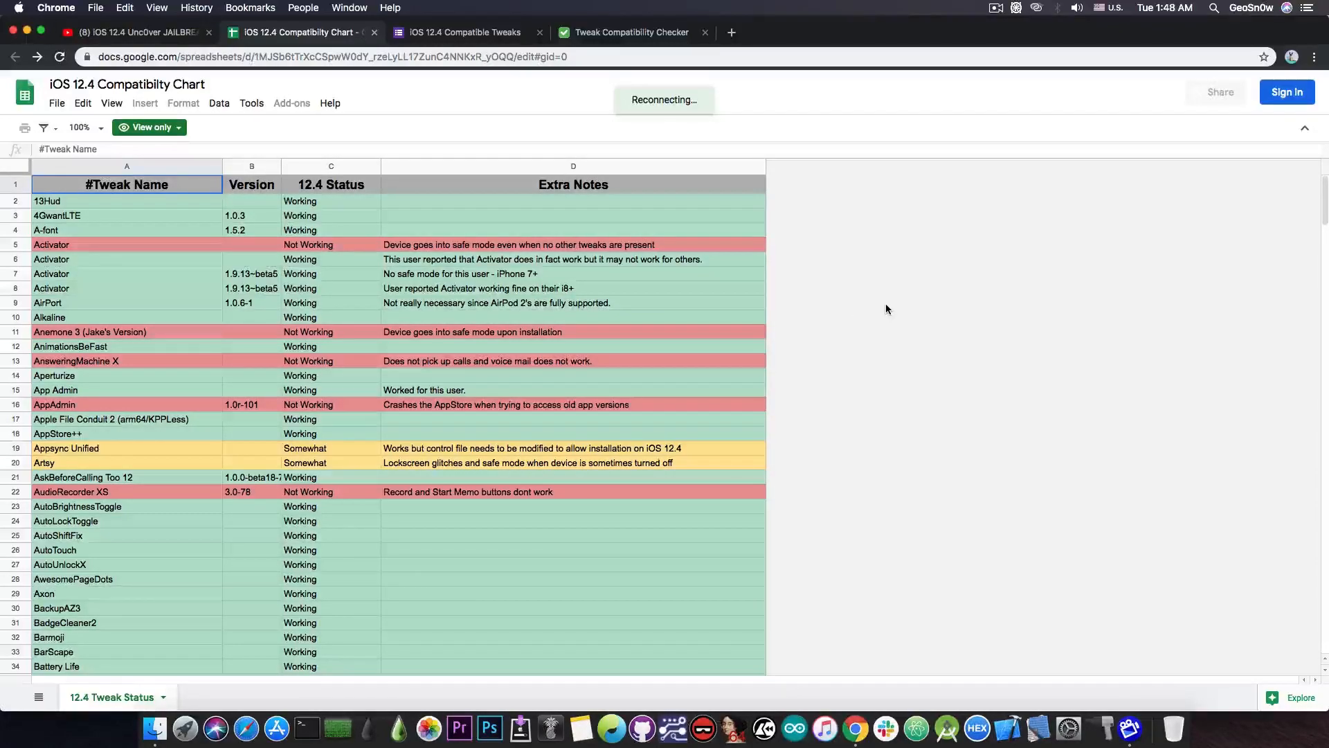
pyautogui.scroll(-3)
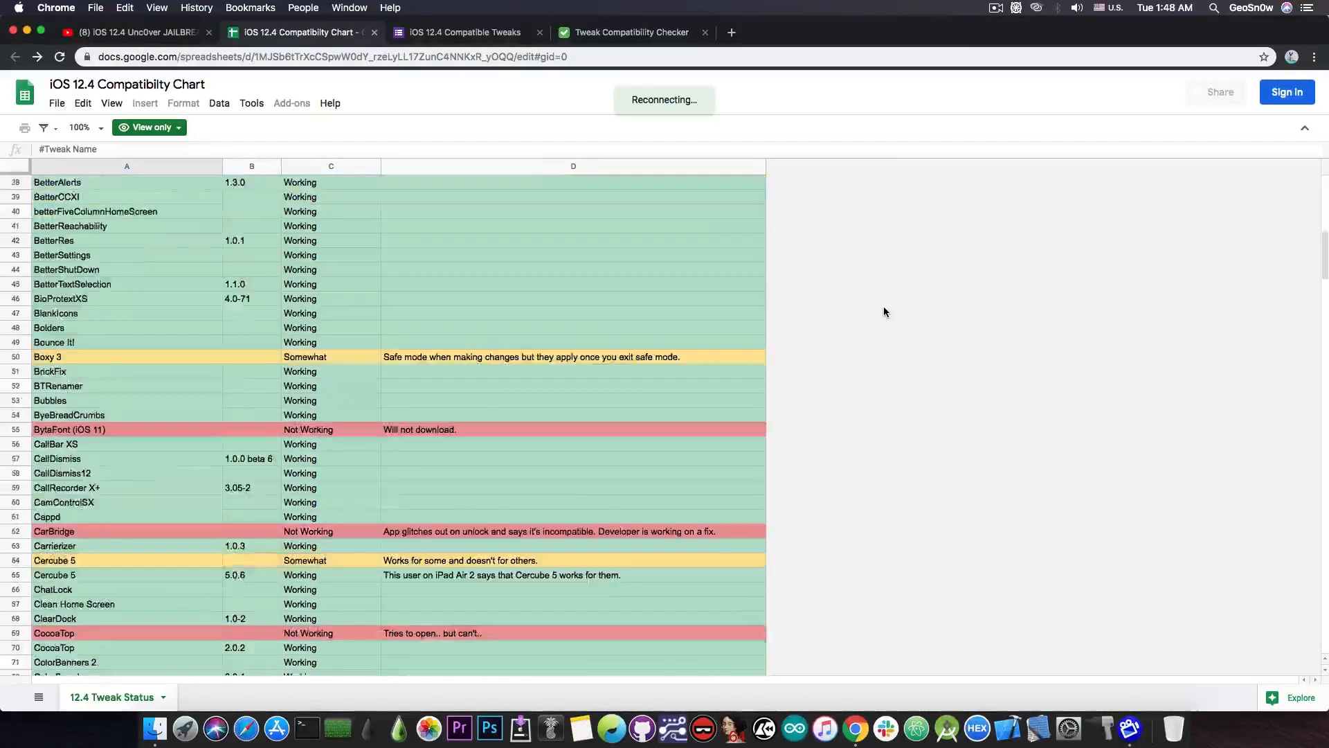
pyautogui.scroll(-3)
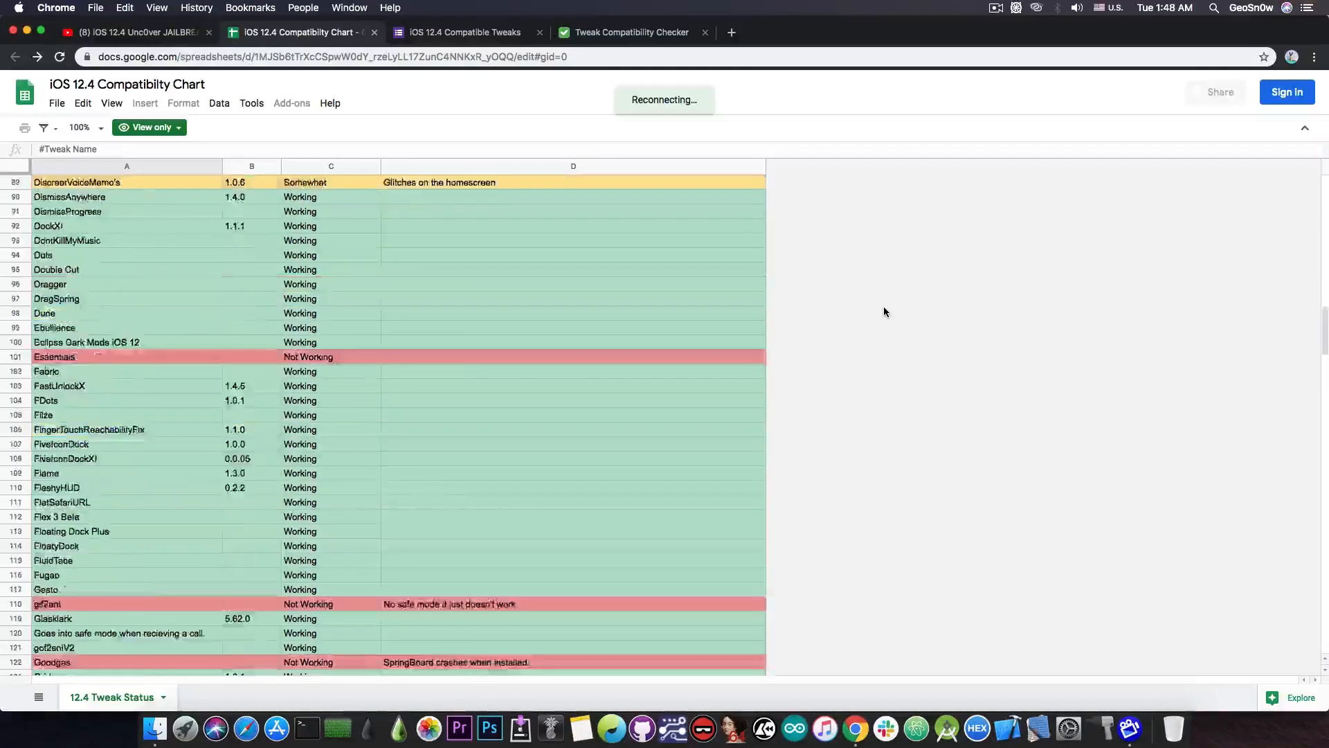
pyautogui.scroll(-3)
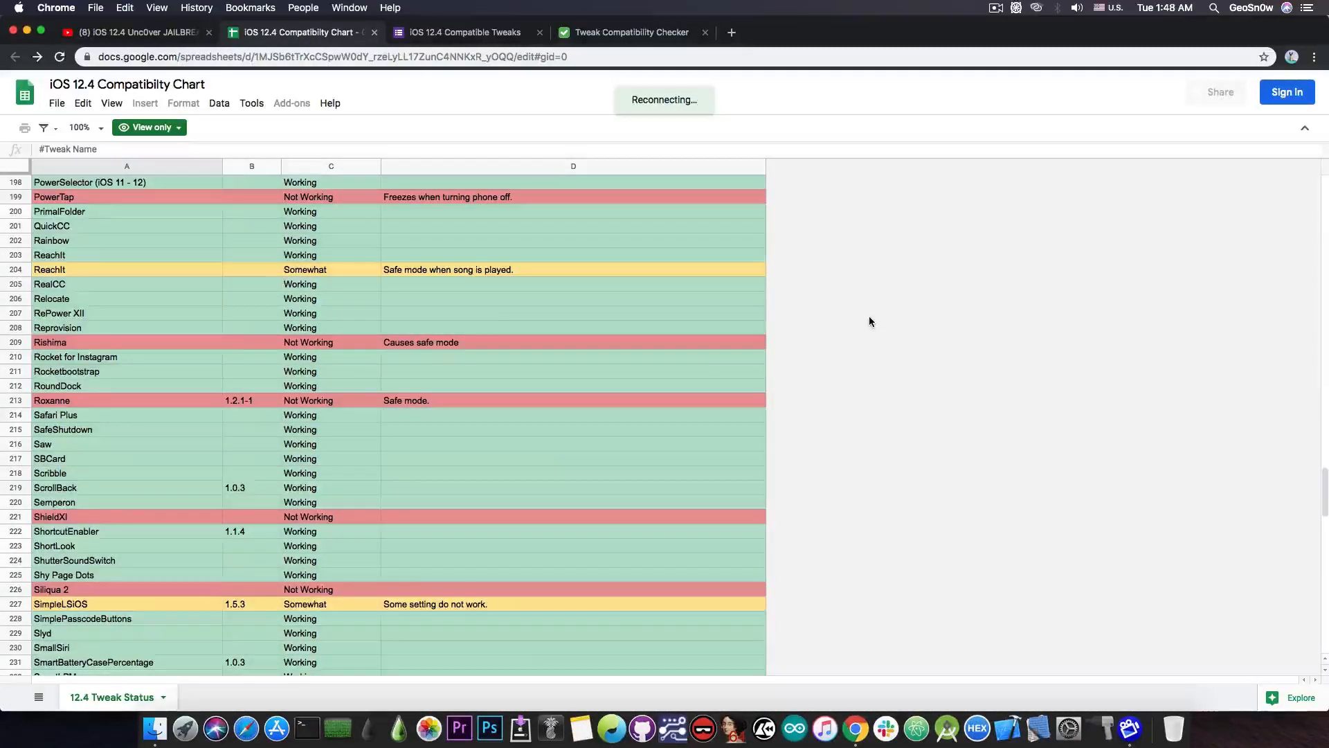
pyautogui.scroll(-3)
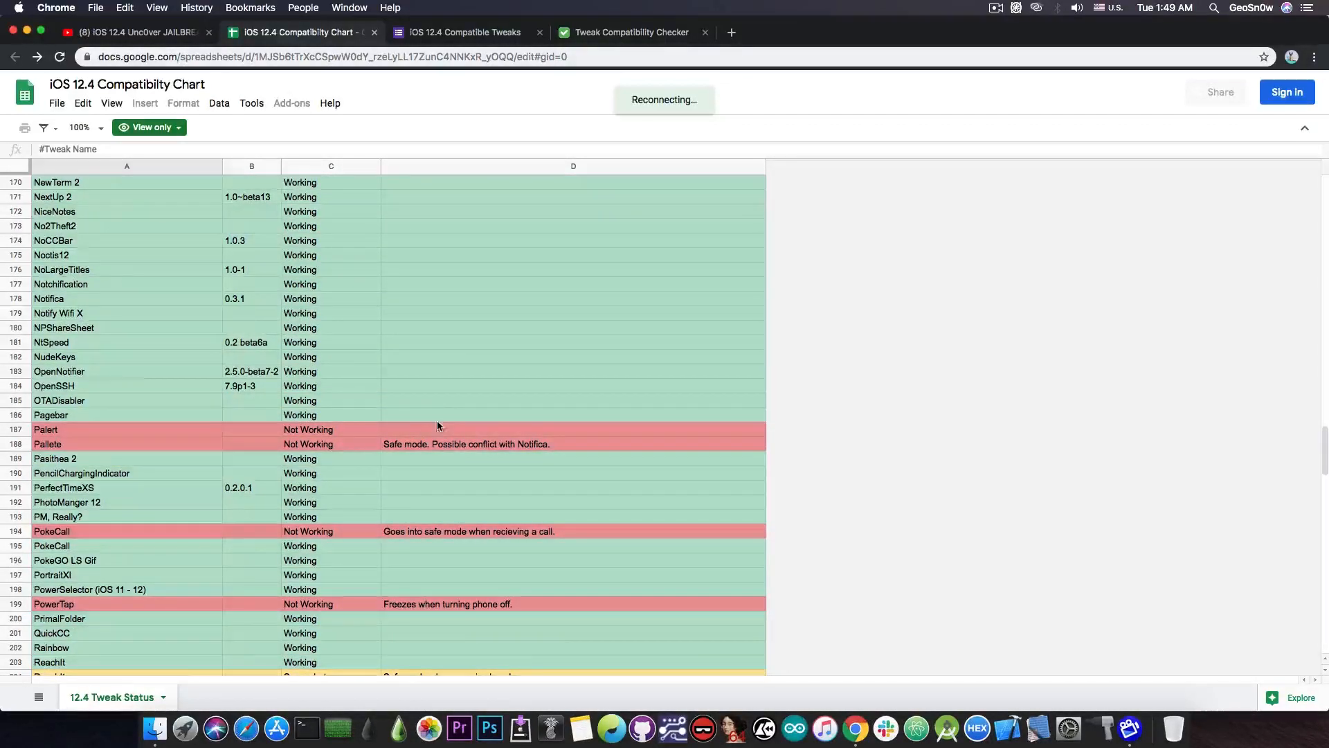
pyautogui.moveTo(499, 448)
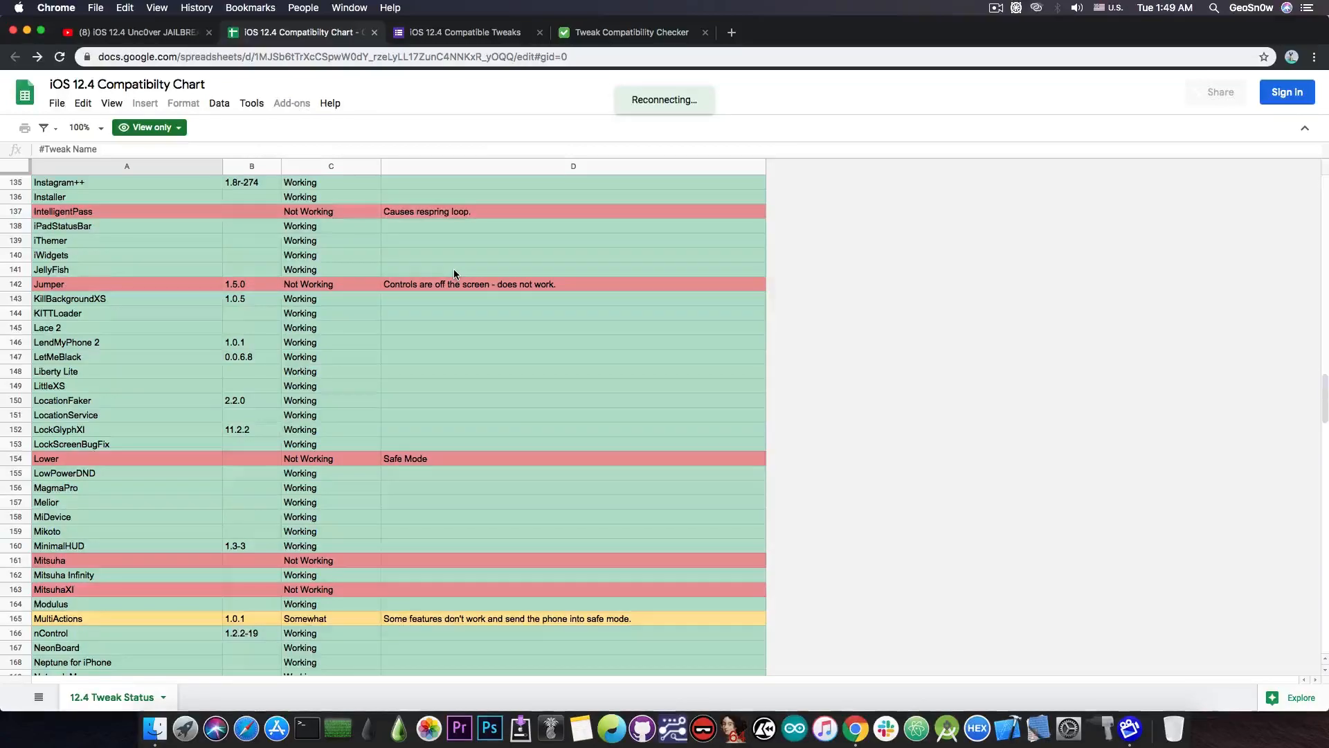
pyautogui.scroll(3)
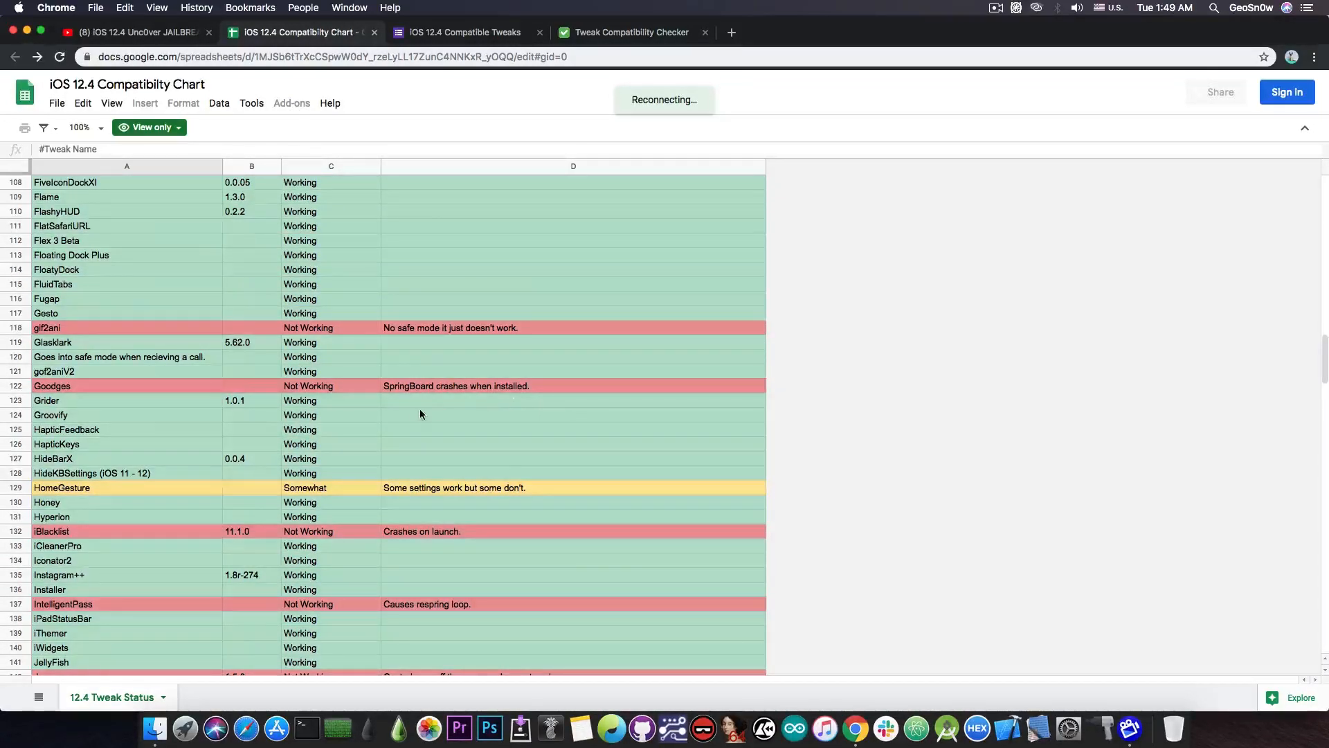
pyautogui.scroll(3)
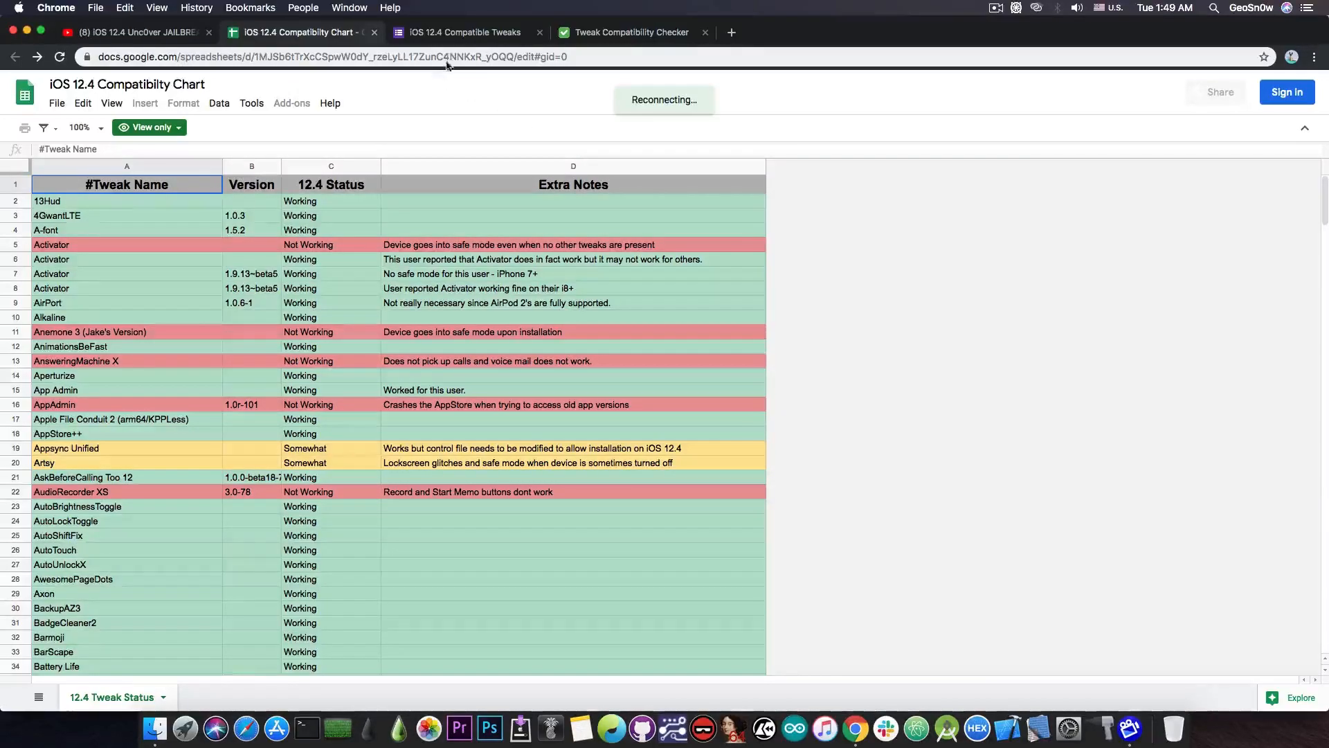
# - Switch to the empty iOS 12.4 Compatible Tweaks submission form in Google Forms
pyautogui.click(462, 32)
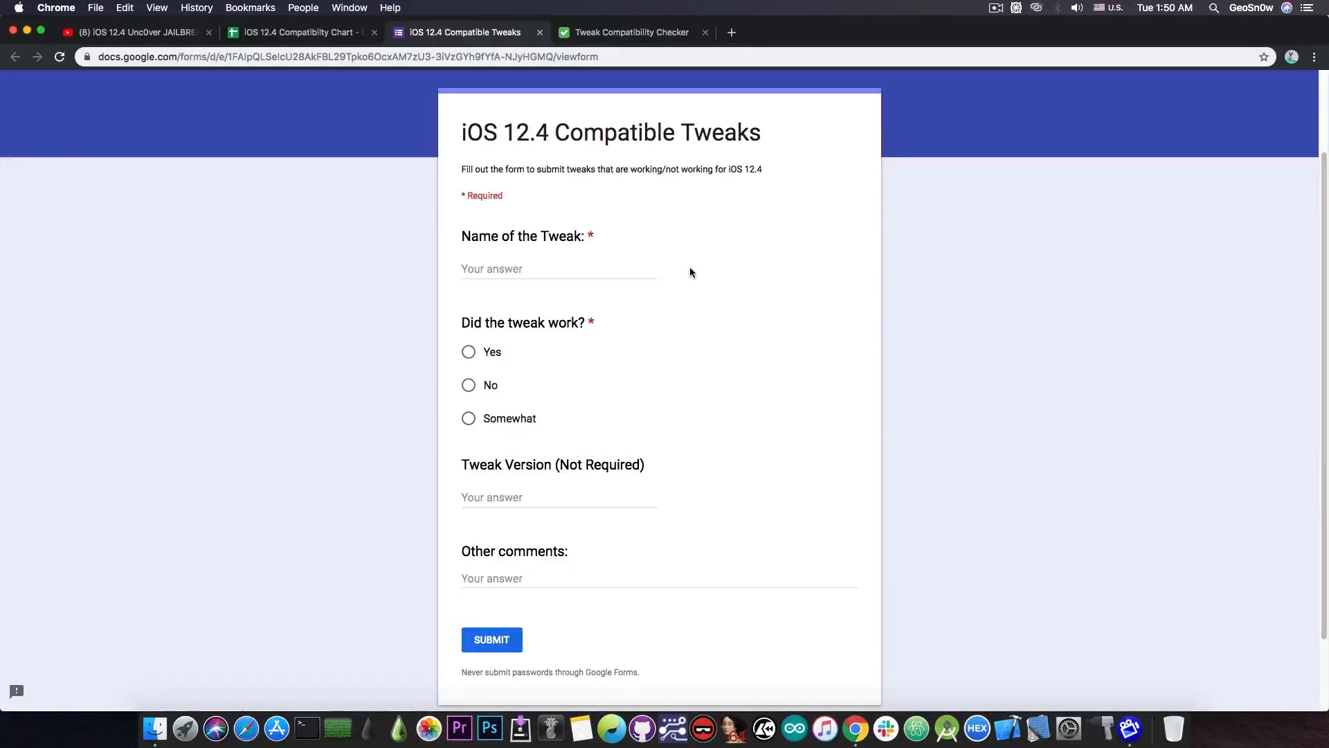
pyautogui.moveTo(600, 363)
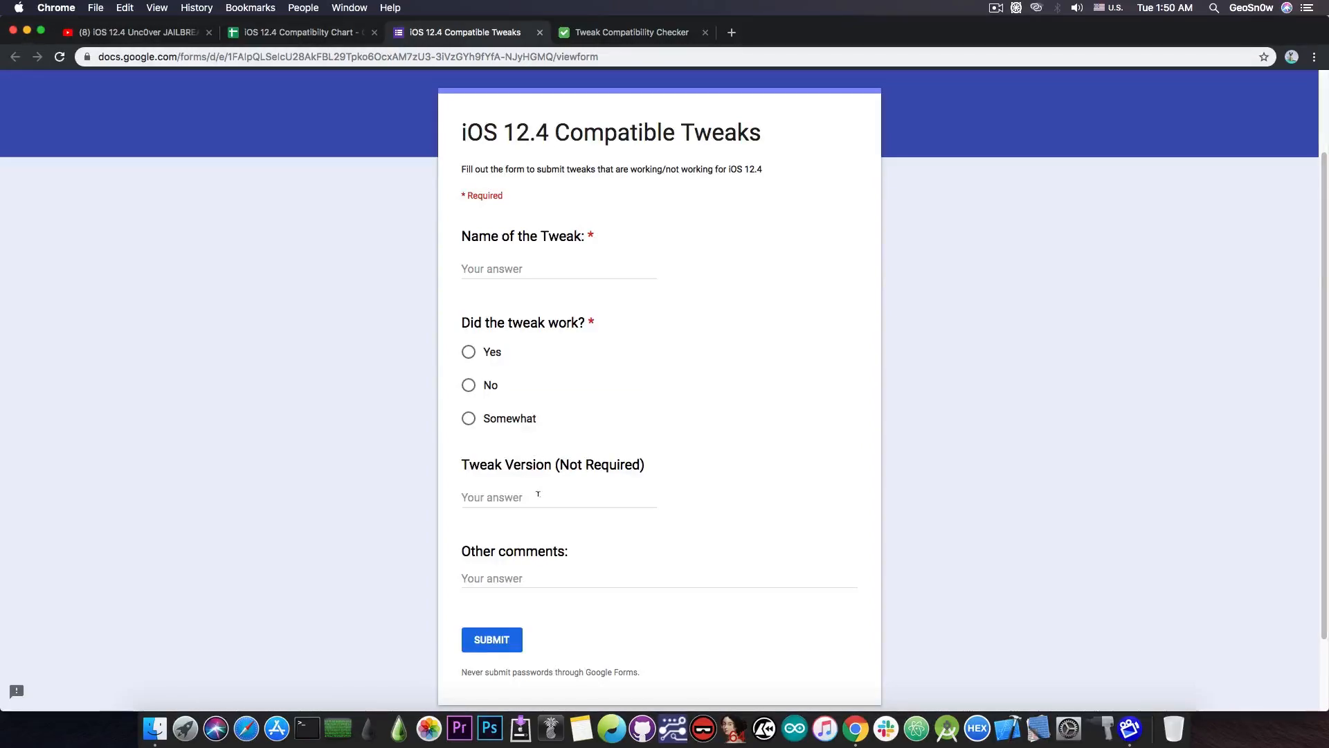
pyautogui.moveTo(530, 608)
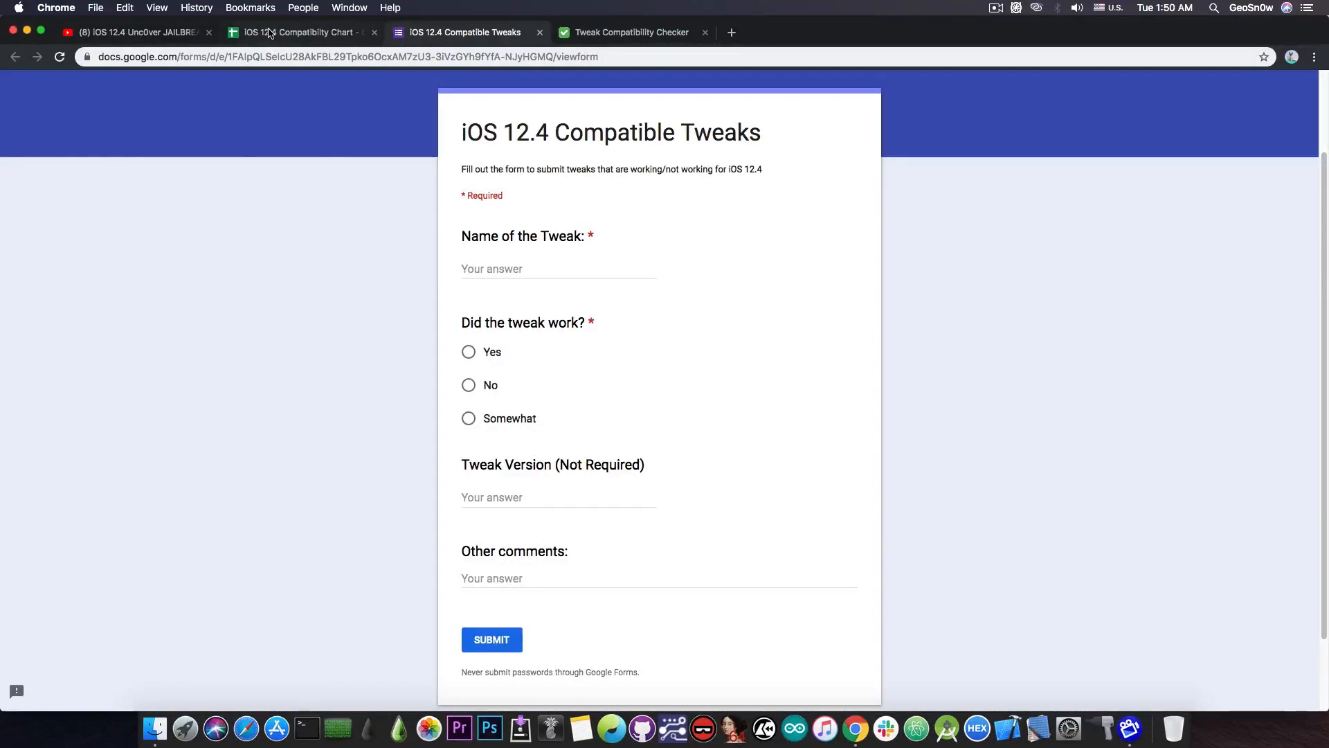
# - Return to the iOS 12.4 Compatibility Chart and scroll down through the R rows
pyautogui.click(297, 33)
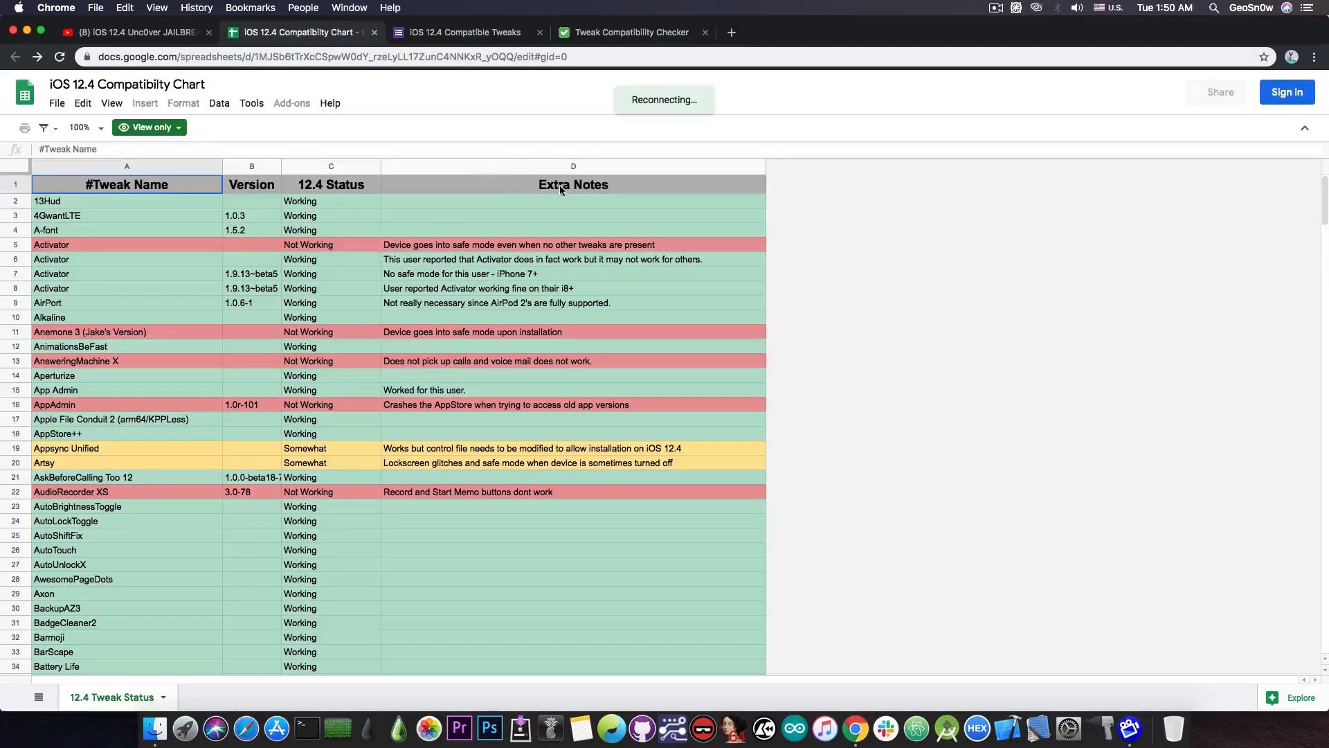
pyautogui.scroll(-3)
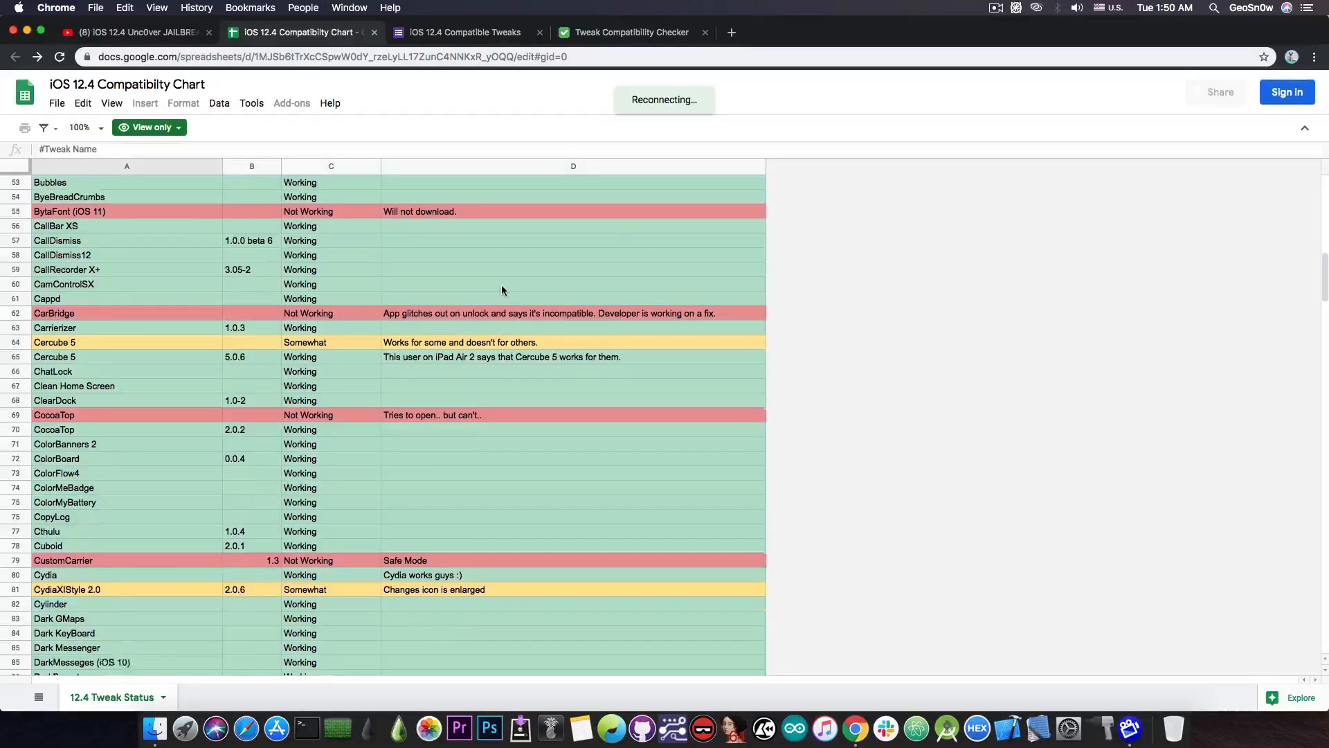
pyautogui.scroll(-3)
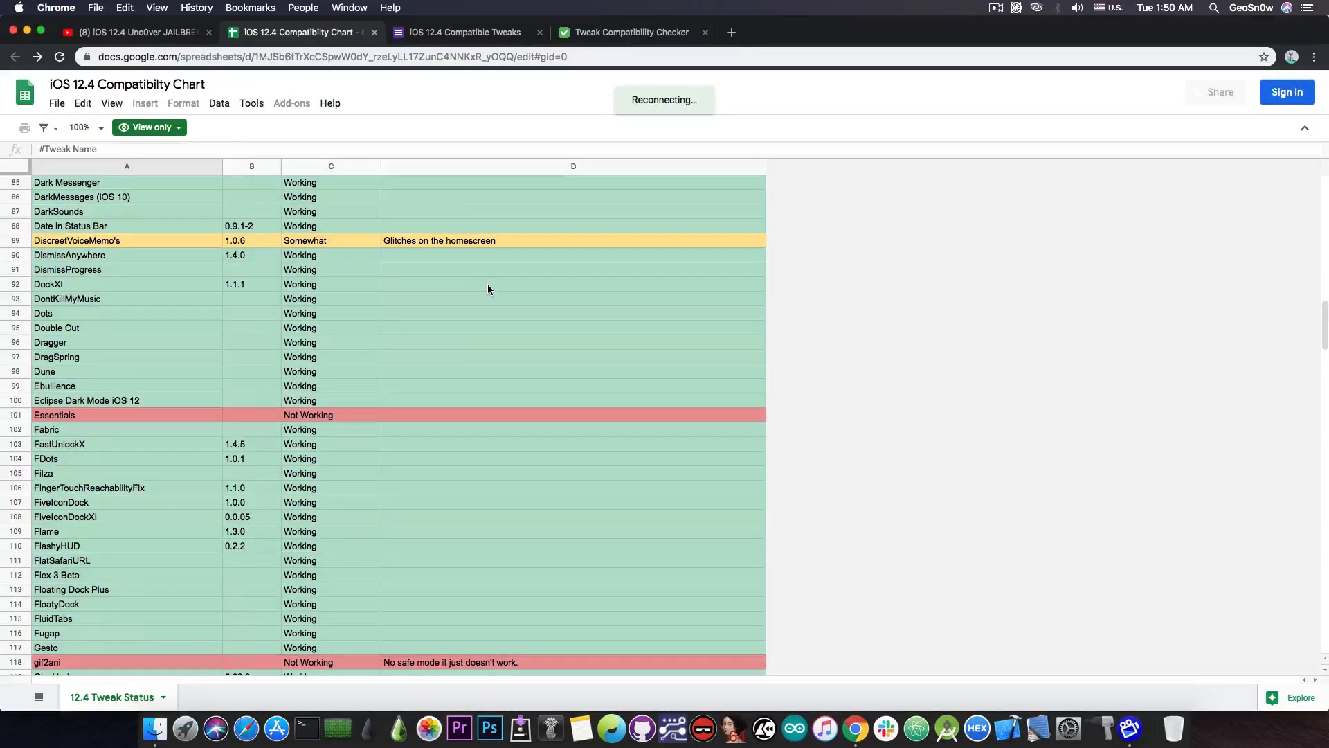
pyautogui.scroll(-3)
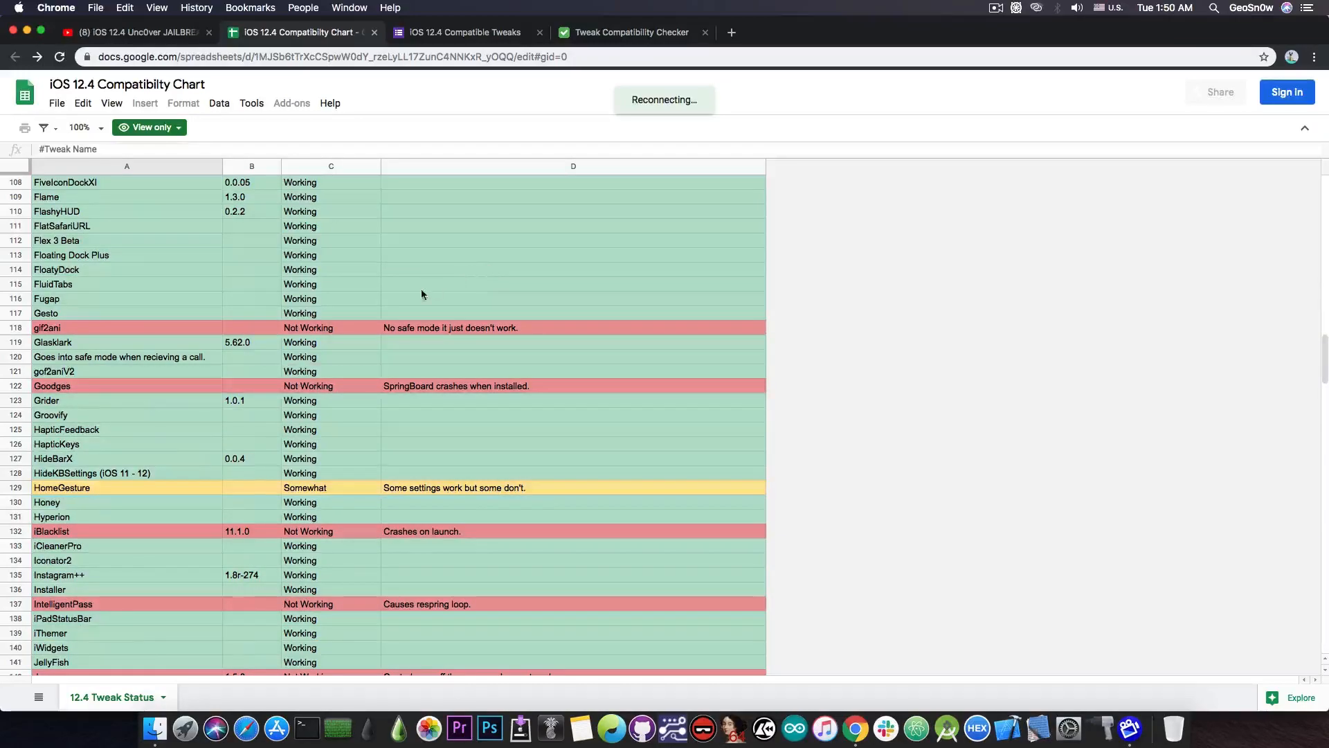
pyautogui.scroll(-3)
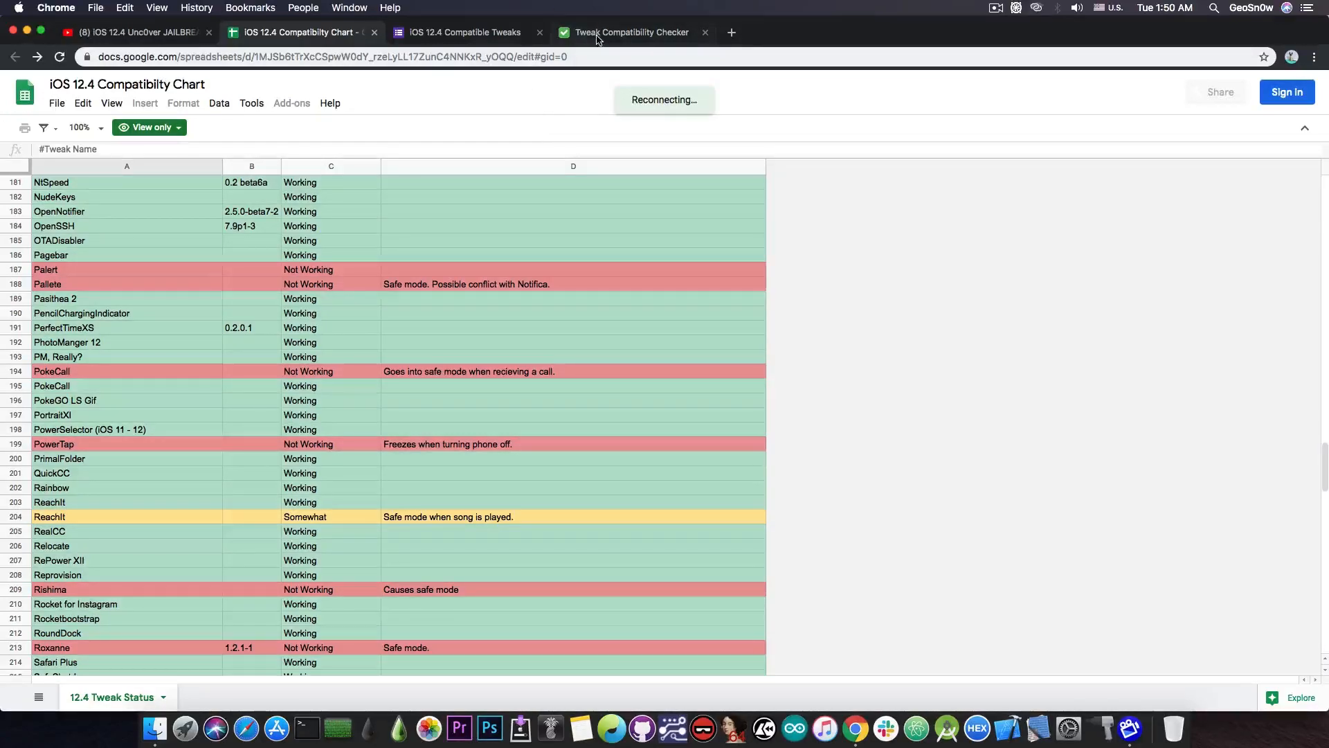
# - Search TweakCompatible's iOS 12.4 tweaks for 'Car' and open the status filter, leaving All
pyautogui.click(632, 33)
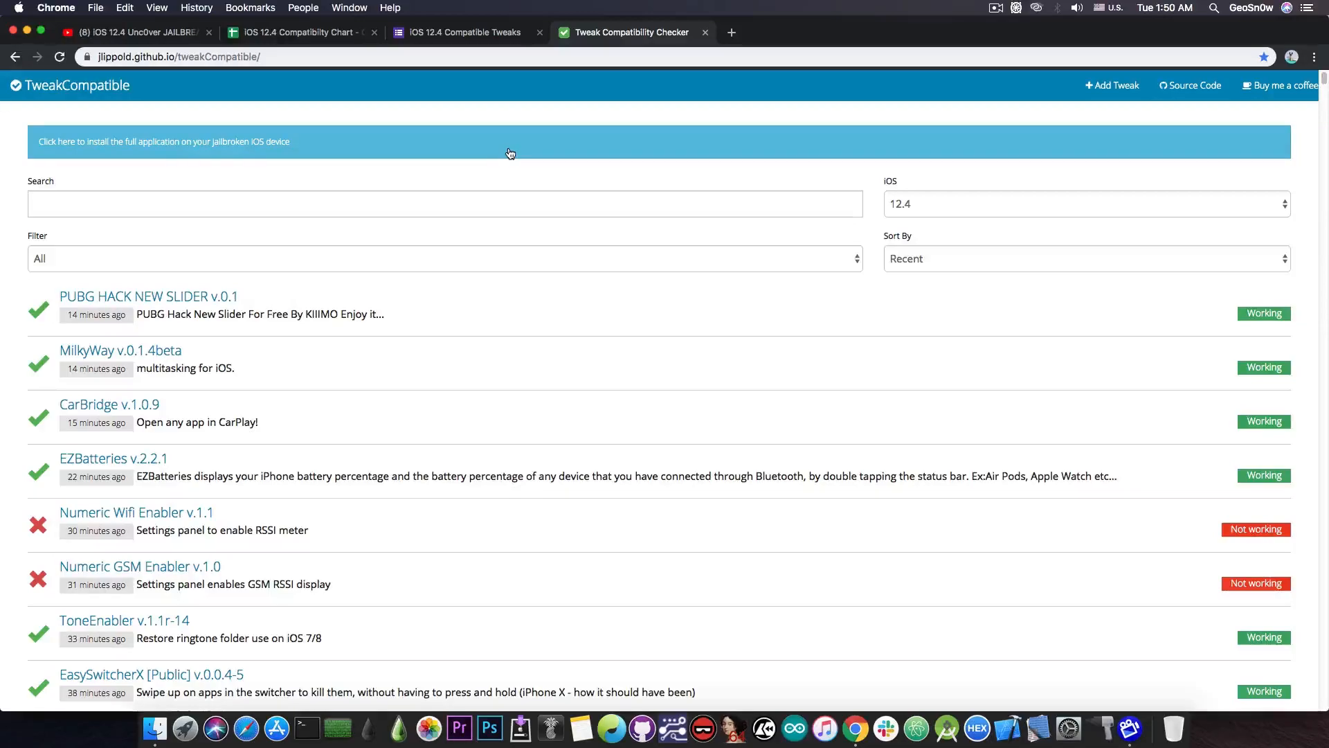
pyautogui.moveTo(258, 193)
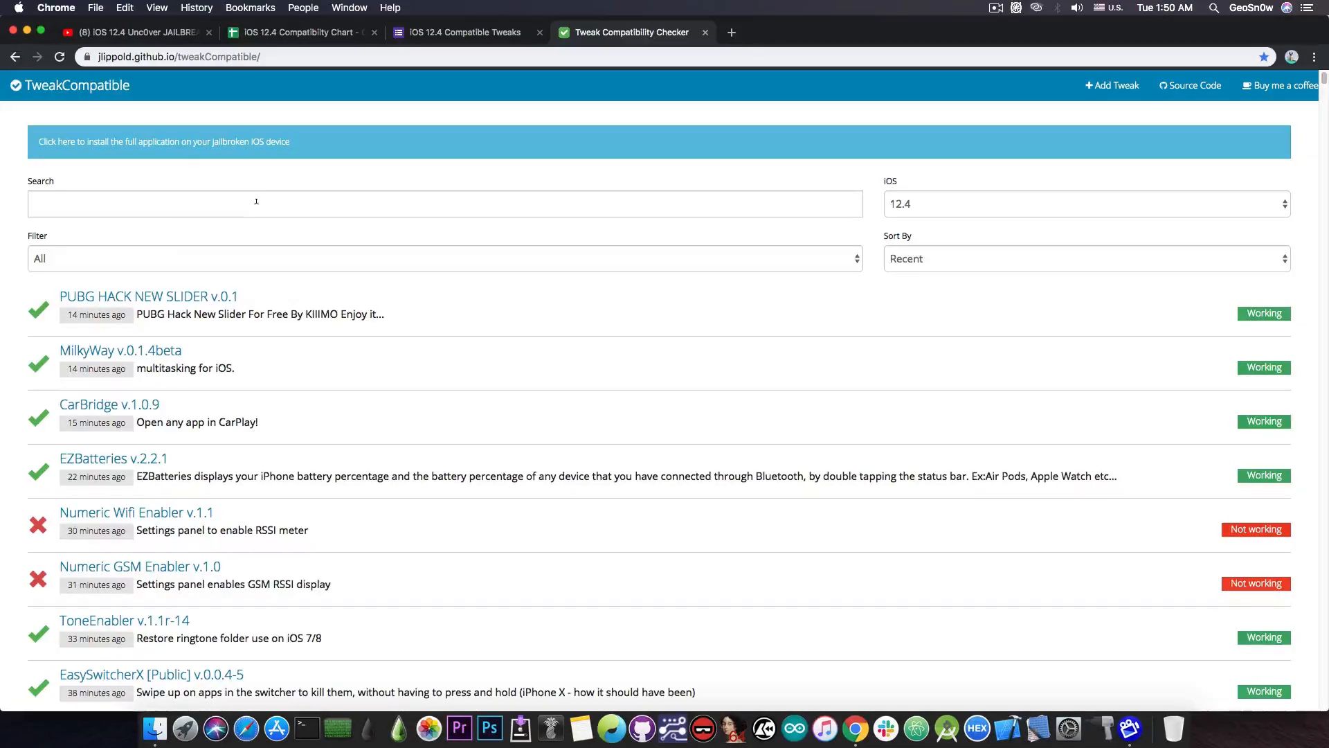
pyautogui.write('Y')
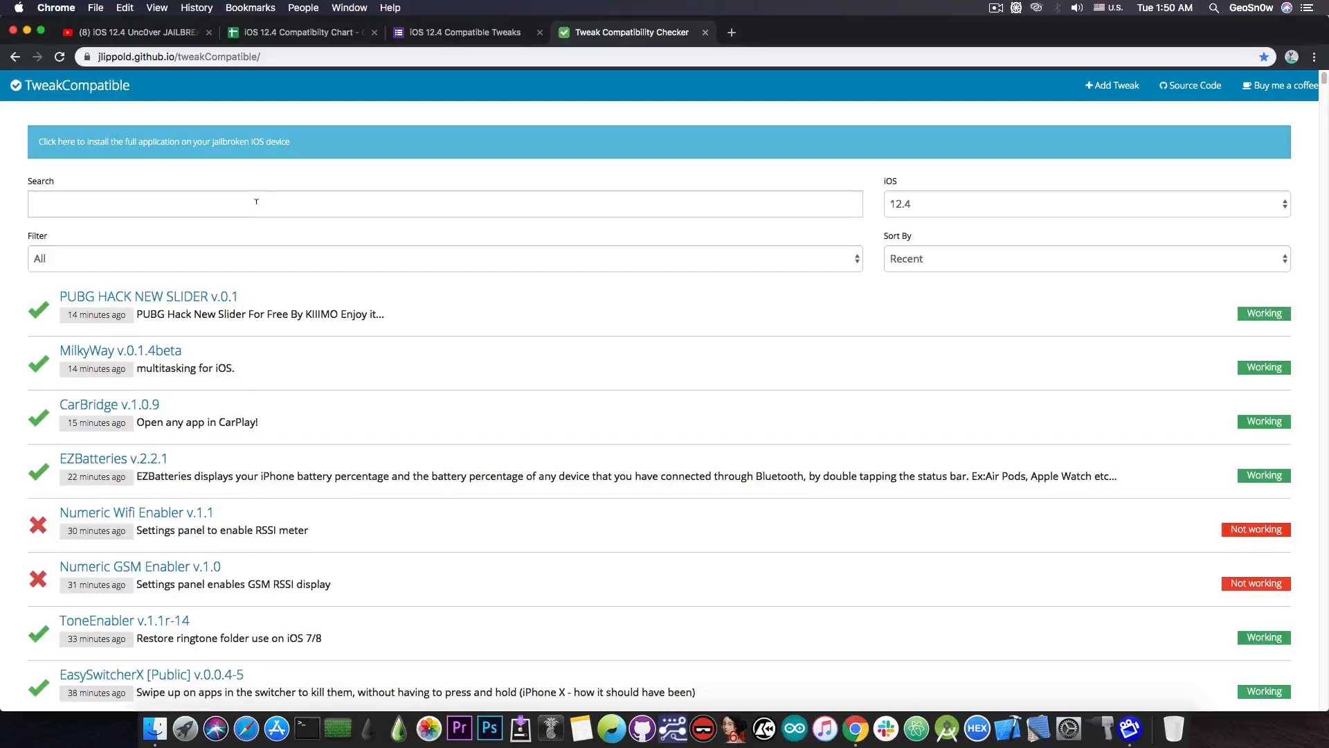
pyautogui.click(1085, 203)
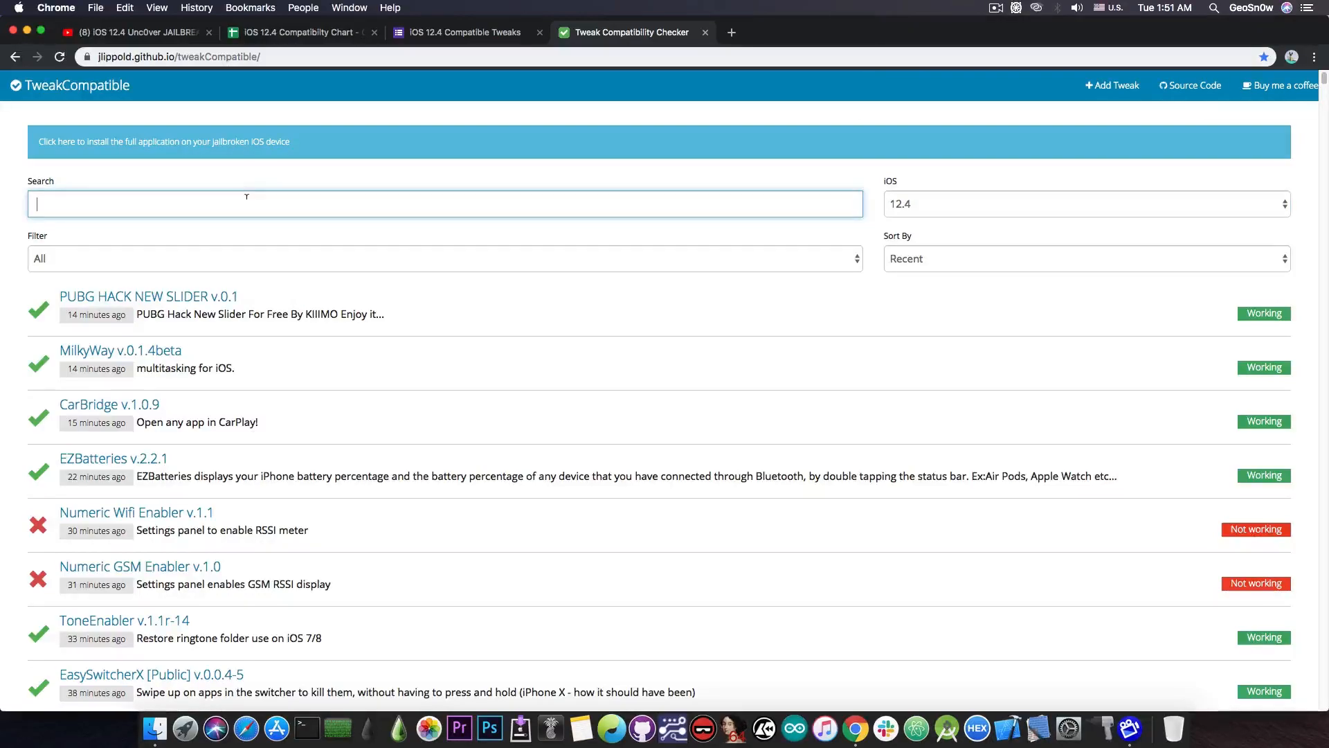
pyautogui.write('Car')
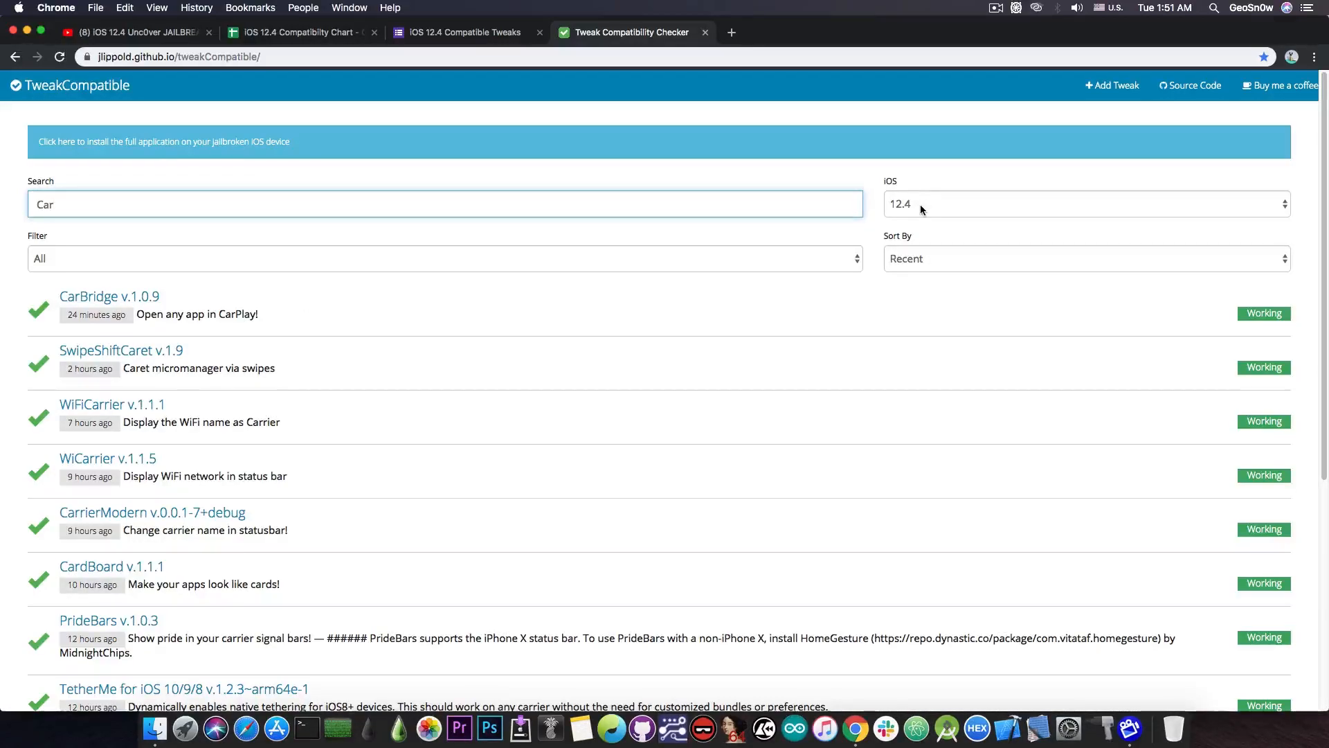
pyautogui.moveTo(177, 405)
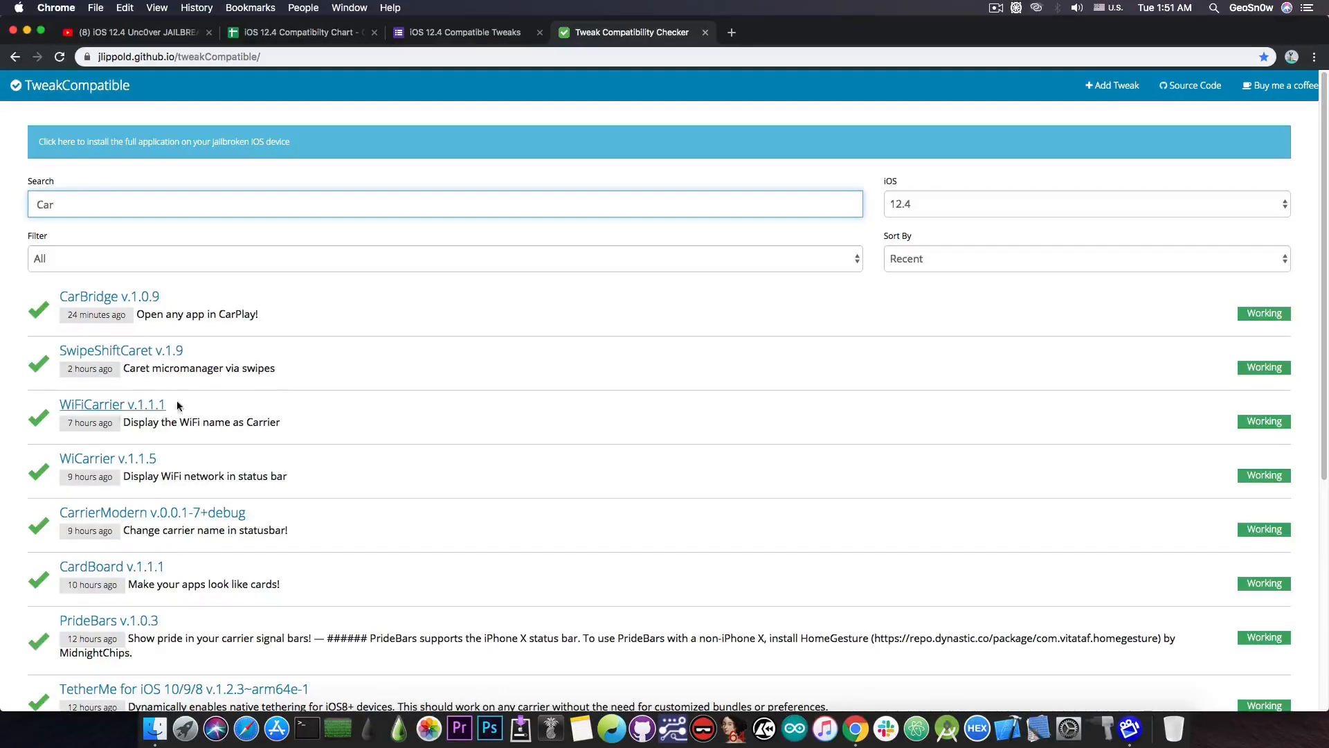
pyautogui.click(445, 258)
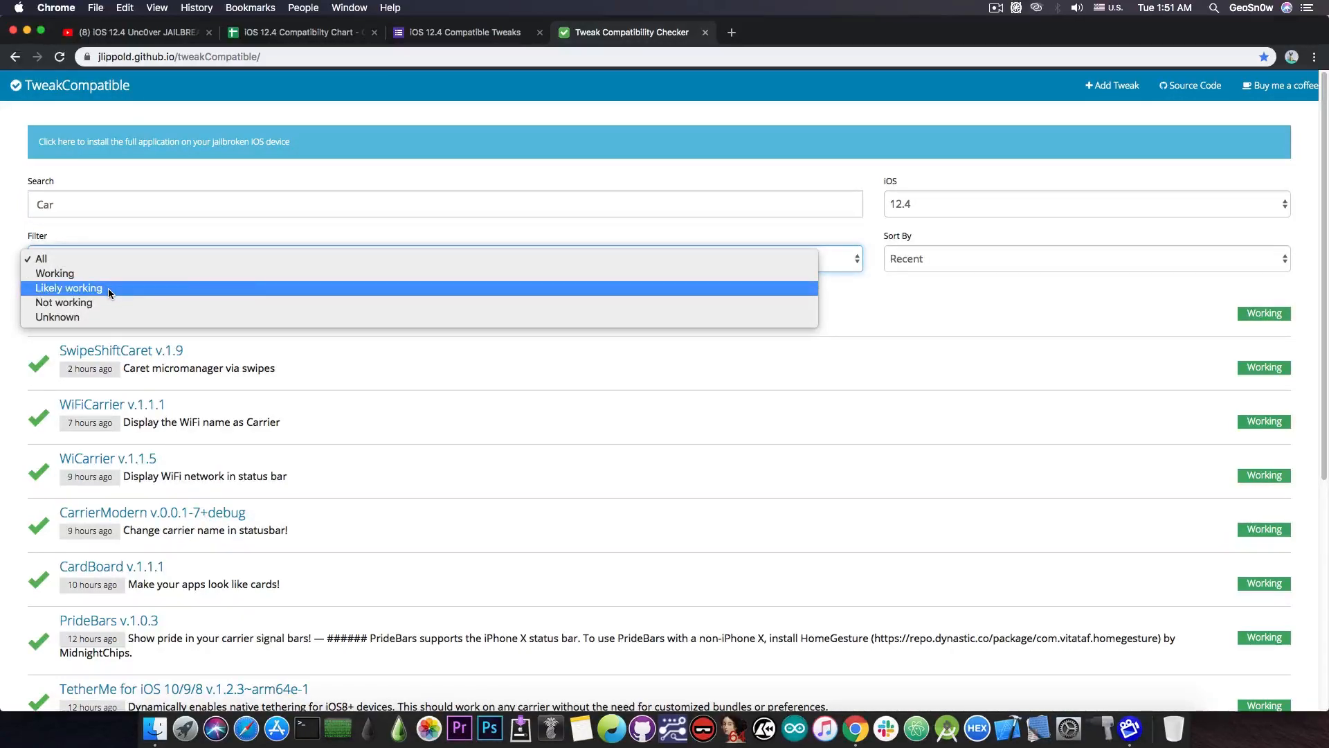
pyautogui.moveTo(197, 234)
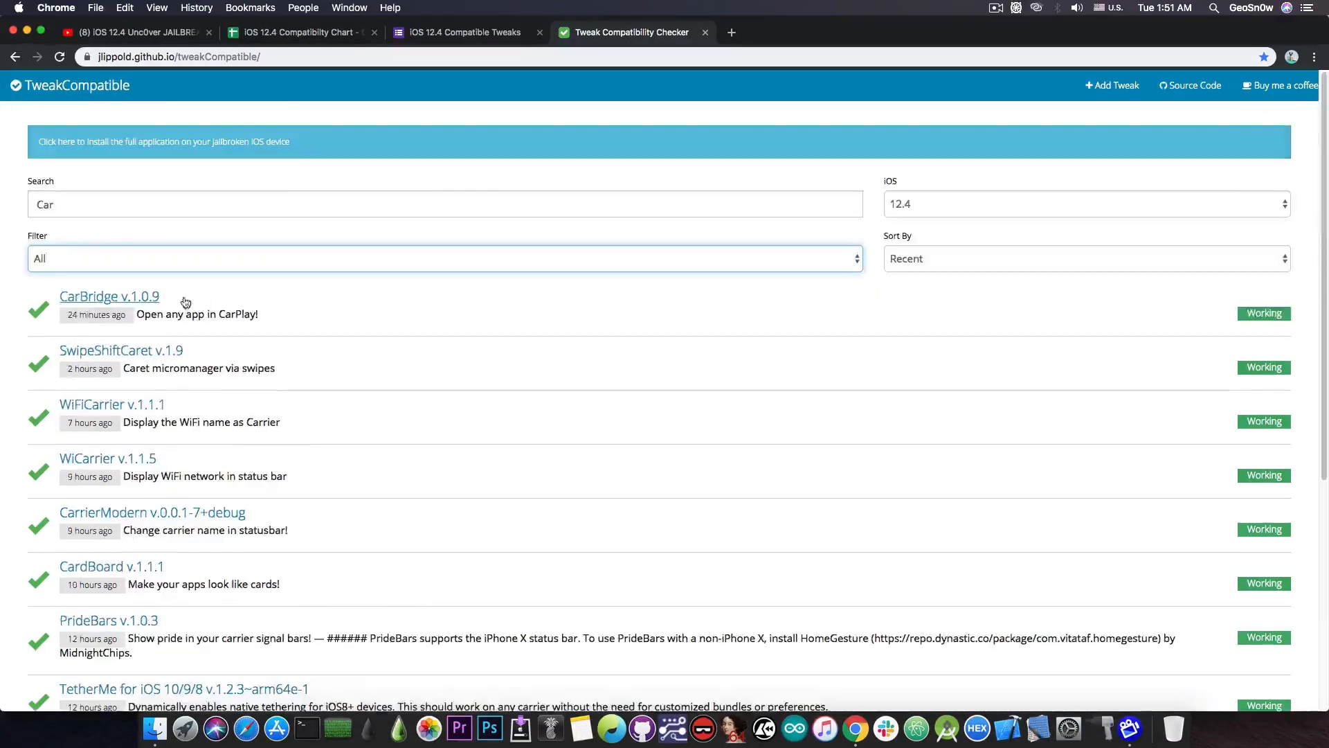
# - View the CarBridge and MilkyWay report pages, returning to the full tweak list each time
pyautogui.click(109, 295)
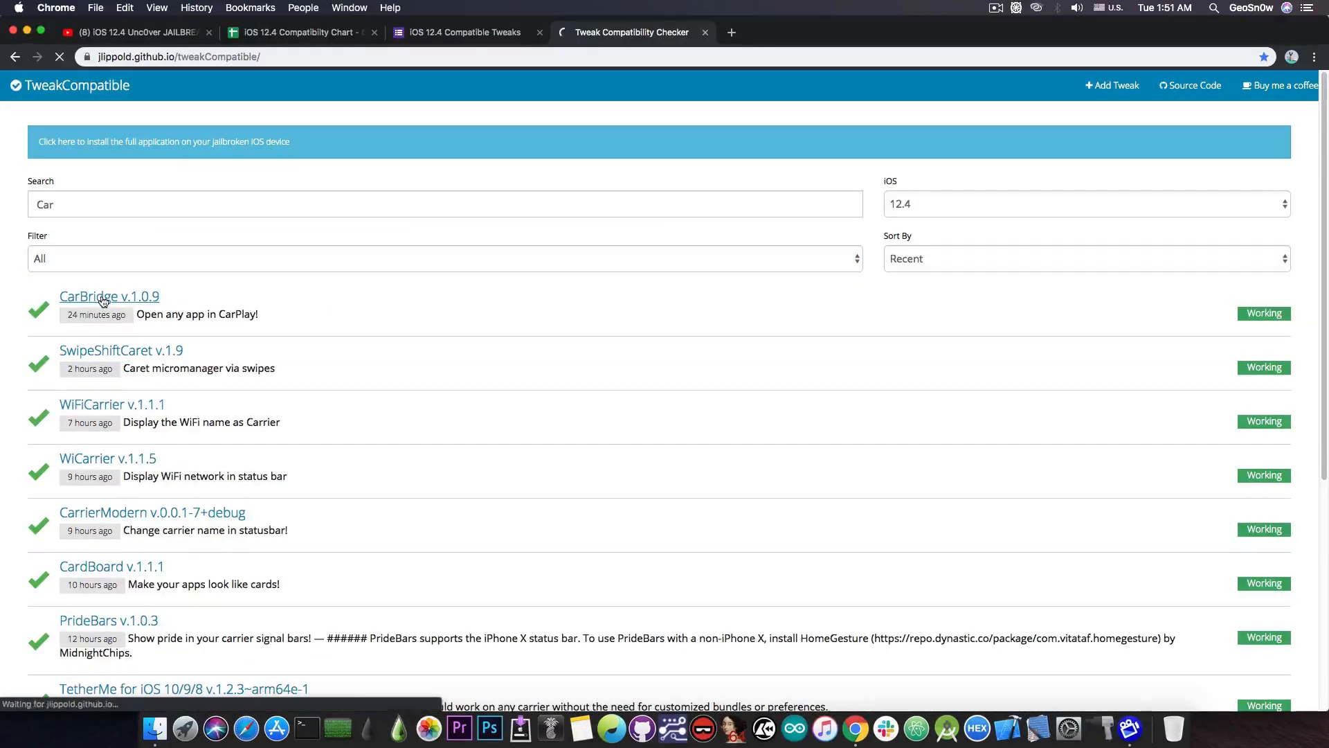
pyautogui.click(109, 295)
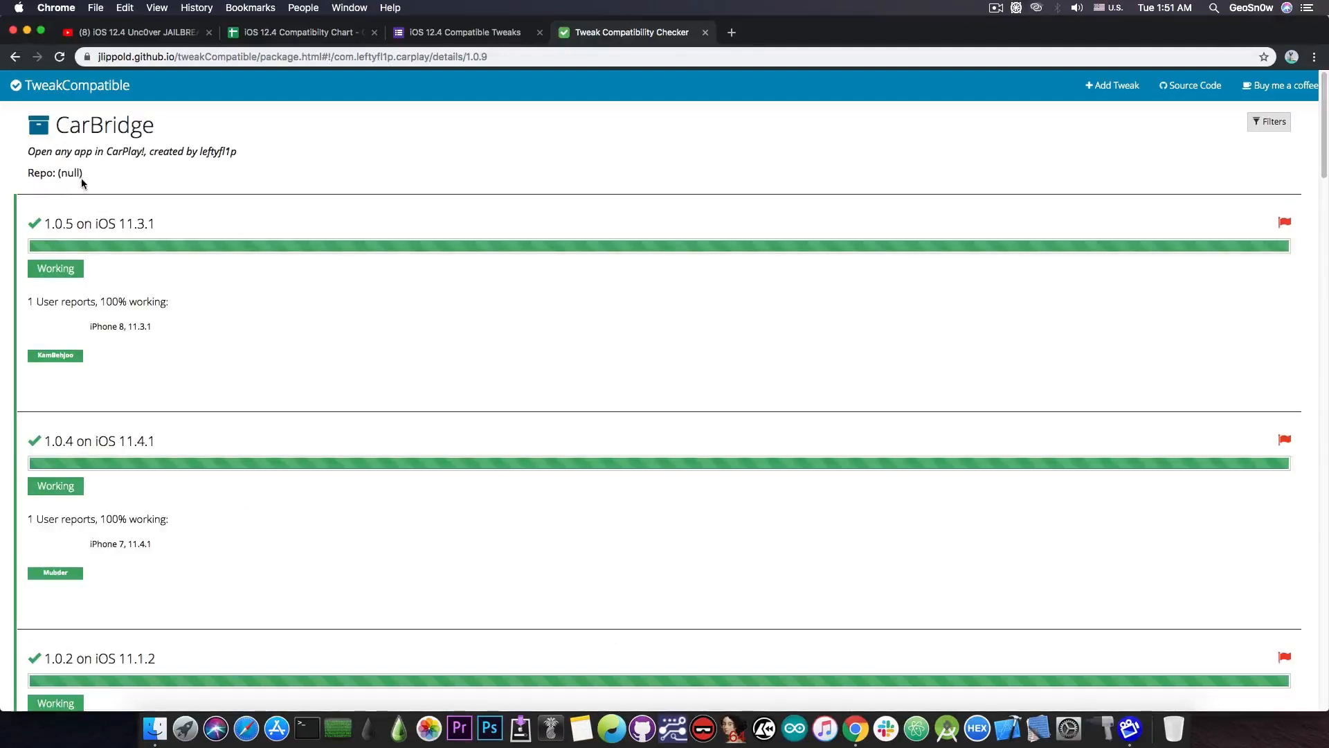
pyautogui.click(14, 57)
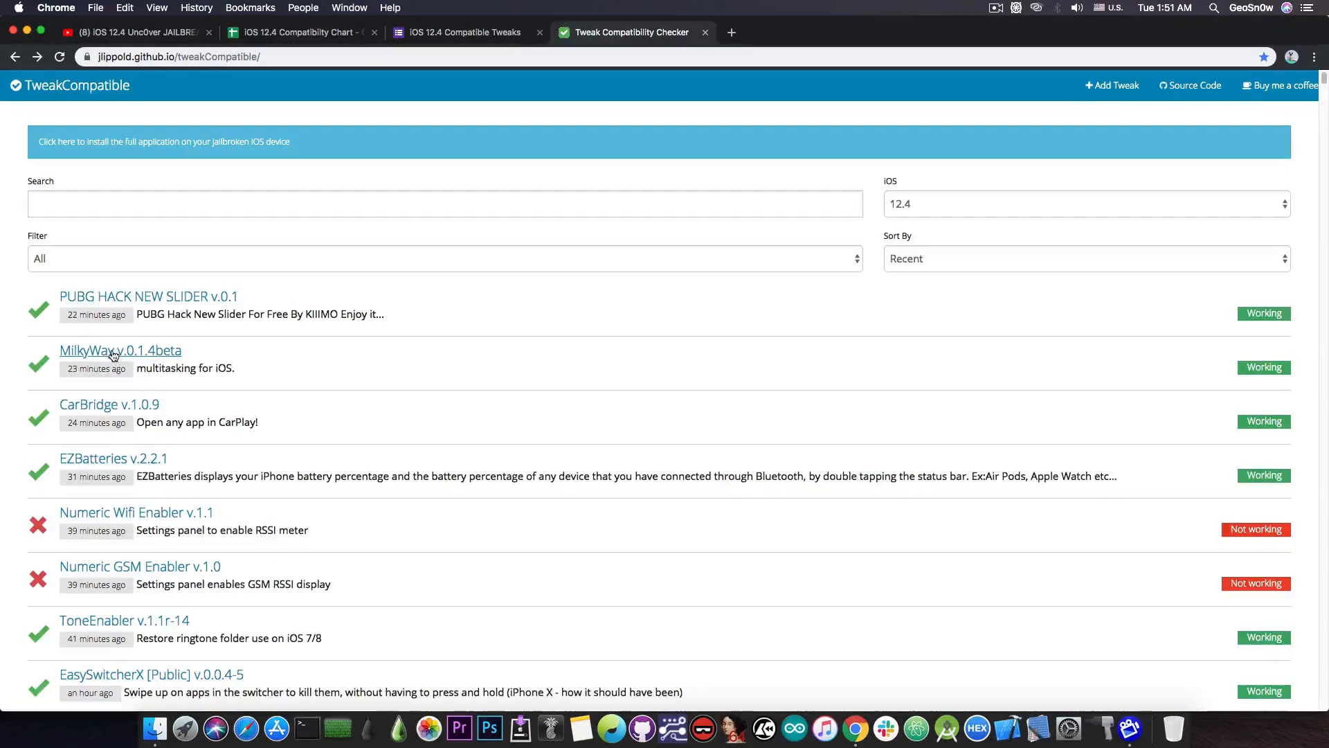
pyautogui.click(120, 350)
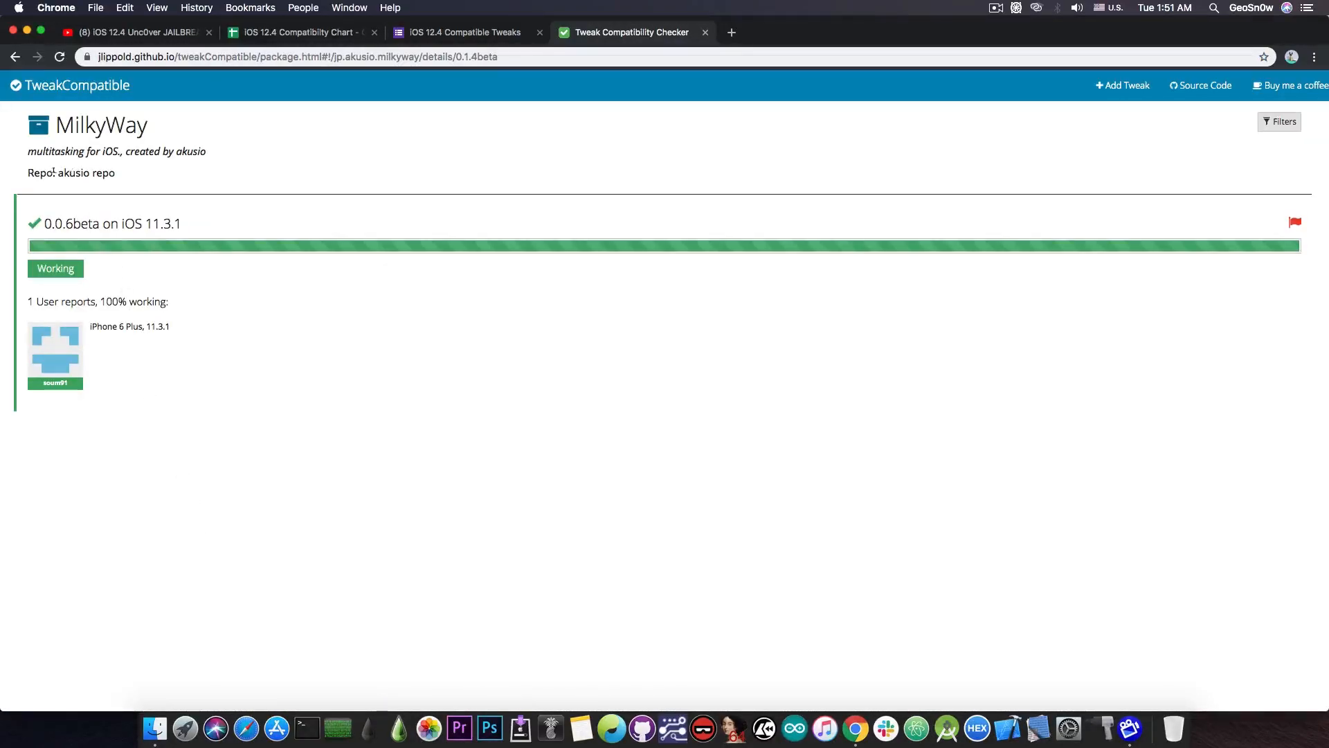
pyautogui.doubleClick(86, 172)
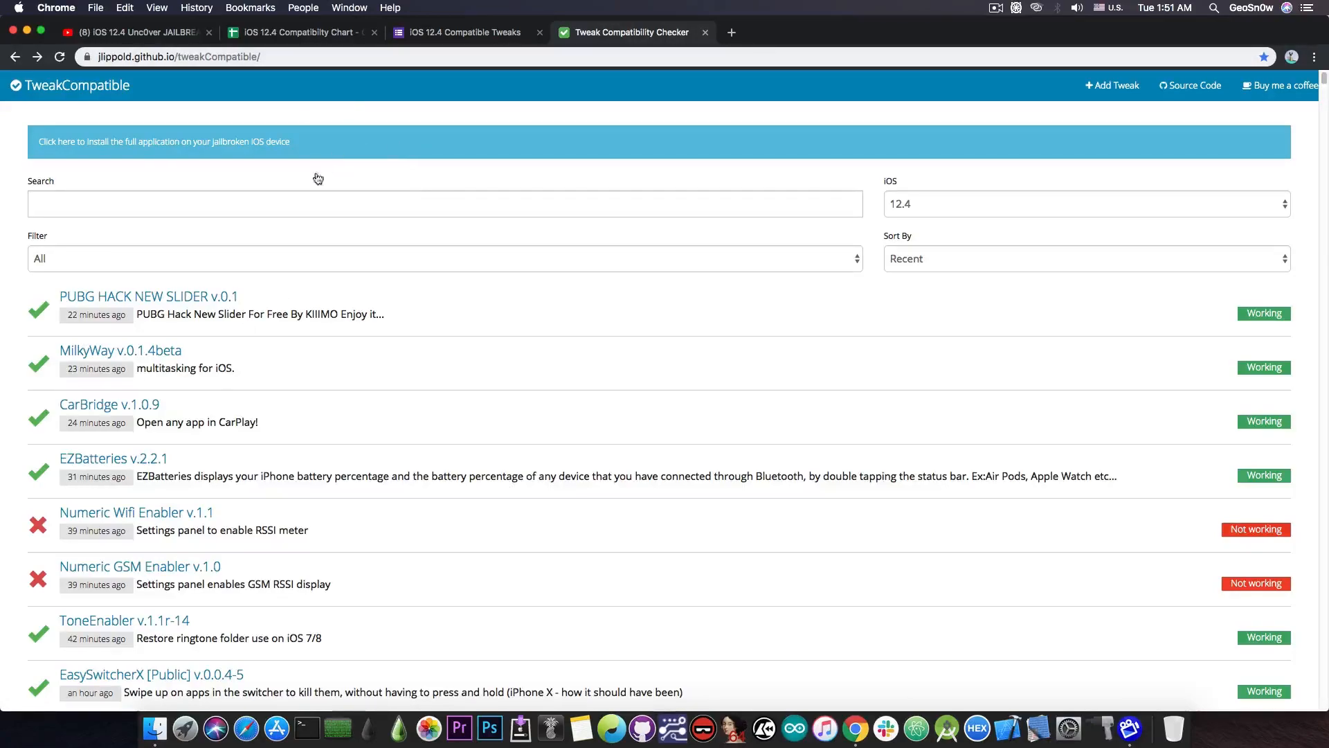
# - Scroll the Compatibility Chart past the CarBridge row, visit YouTube briefly, and return
pyautogui.click(297, 33)
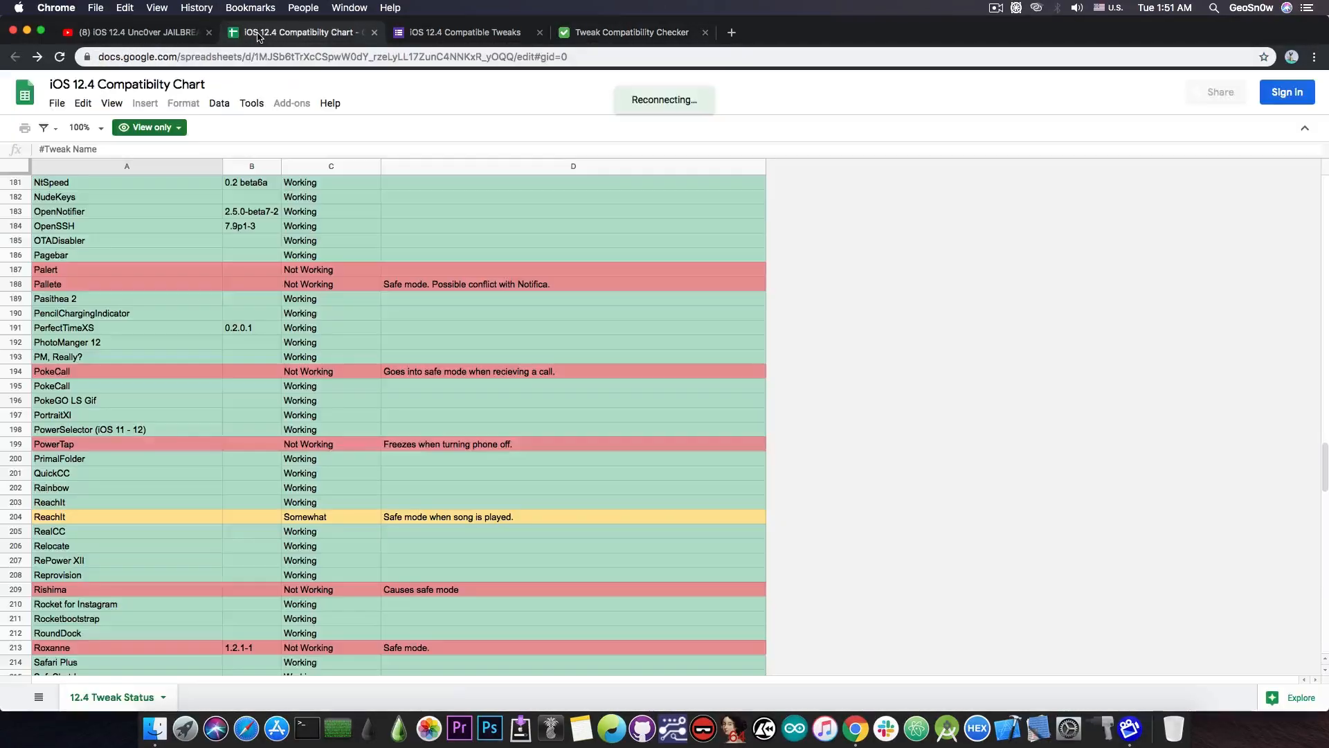
pyautogui.scroll(3)
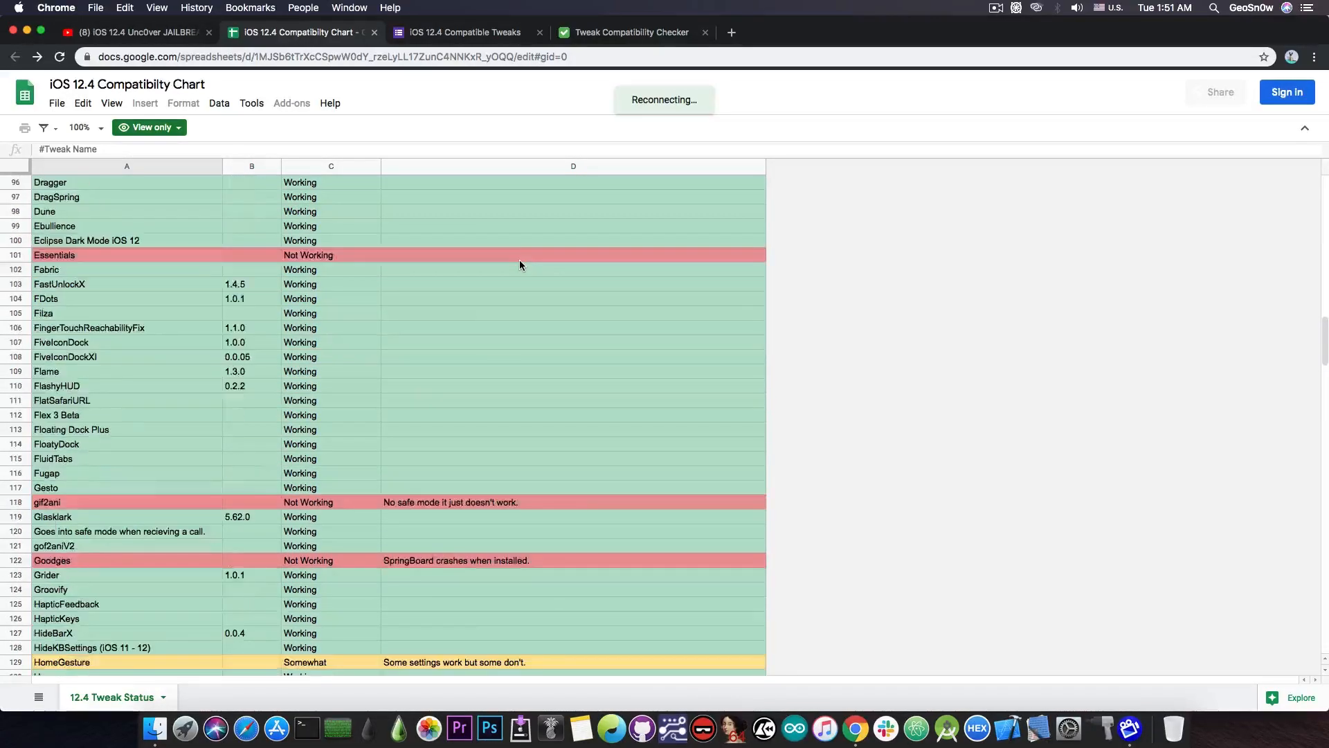
pyautogui.moveTo(173, 336)
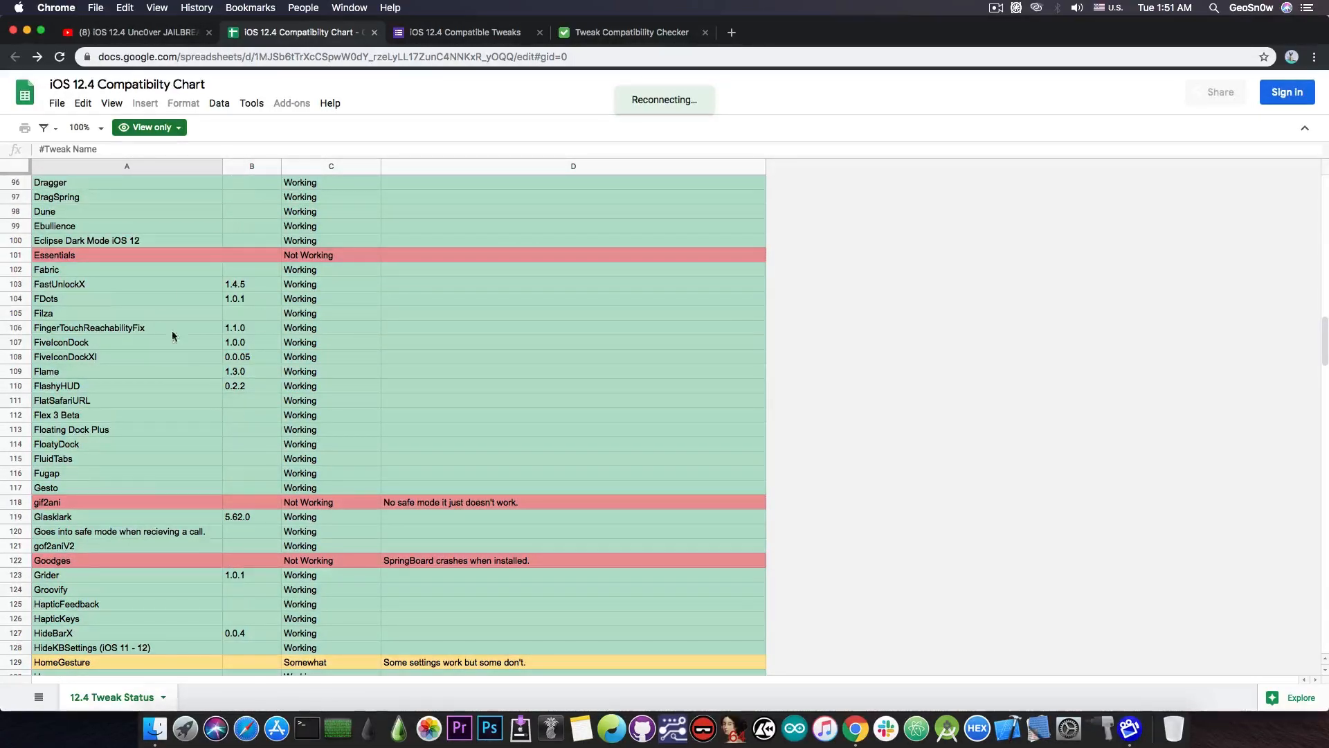
pyautogui.moveTo(230, 388)
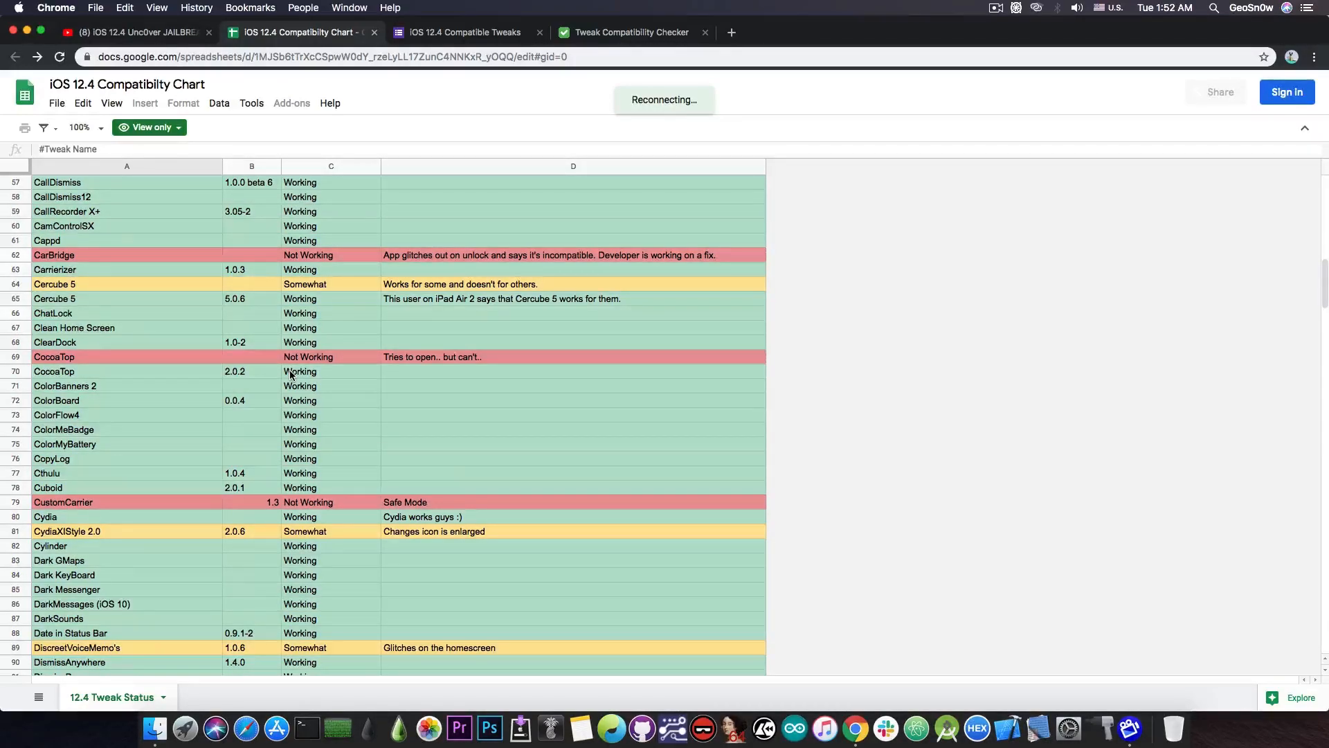
pyautogui.scroll(3)
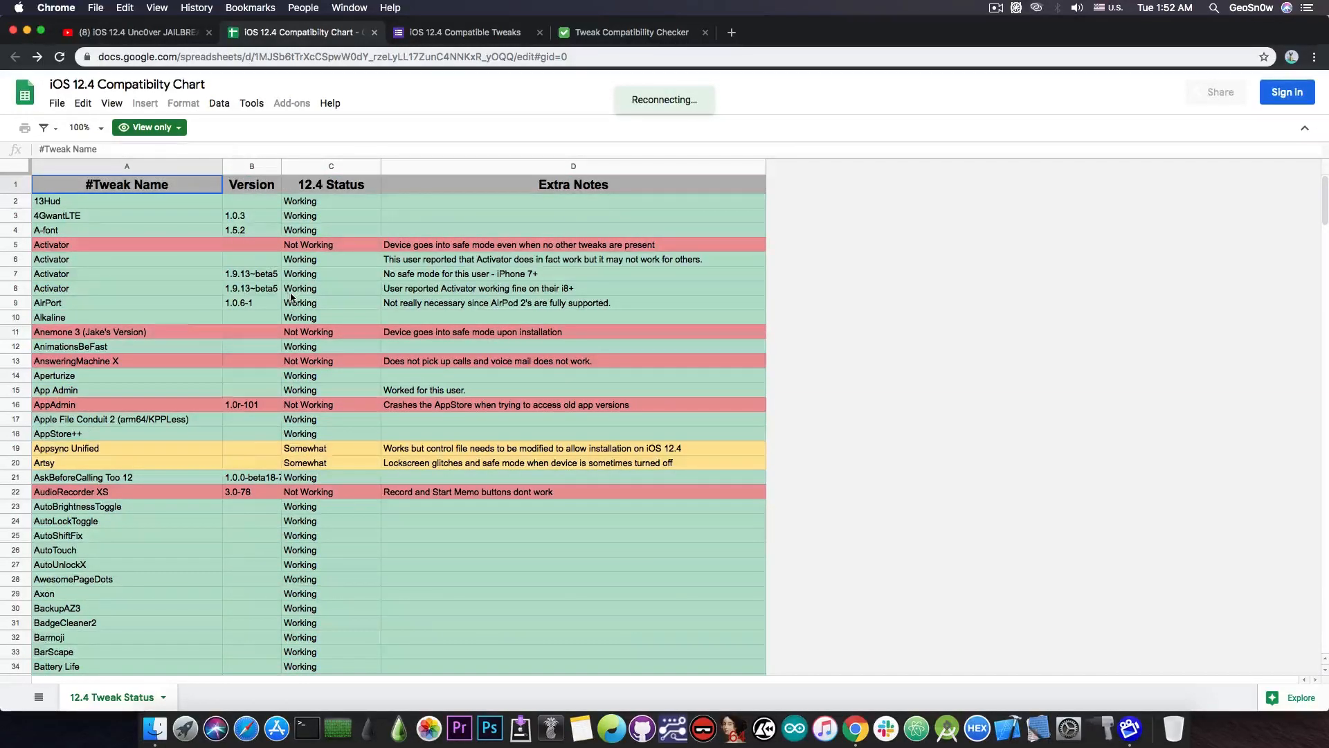
pyautogui.scroll(-3)
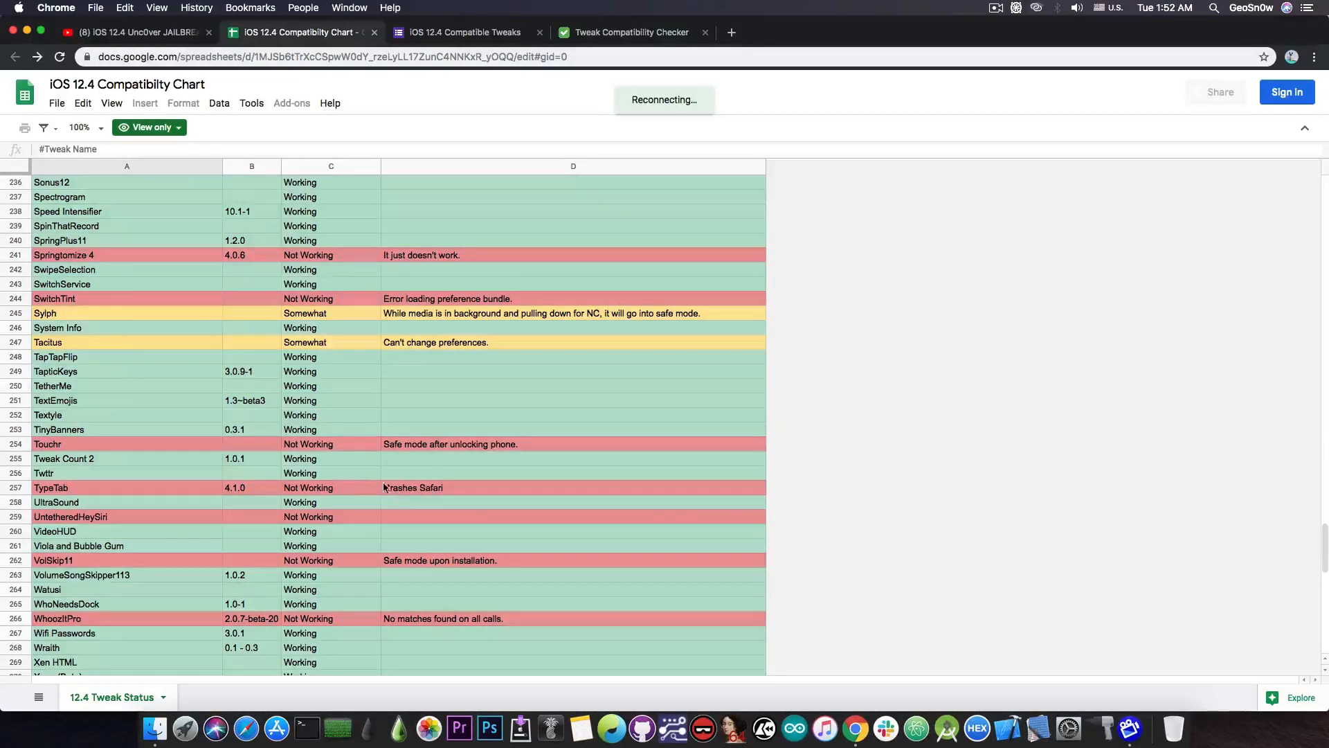
pyautogui.scroll(-3)
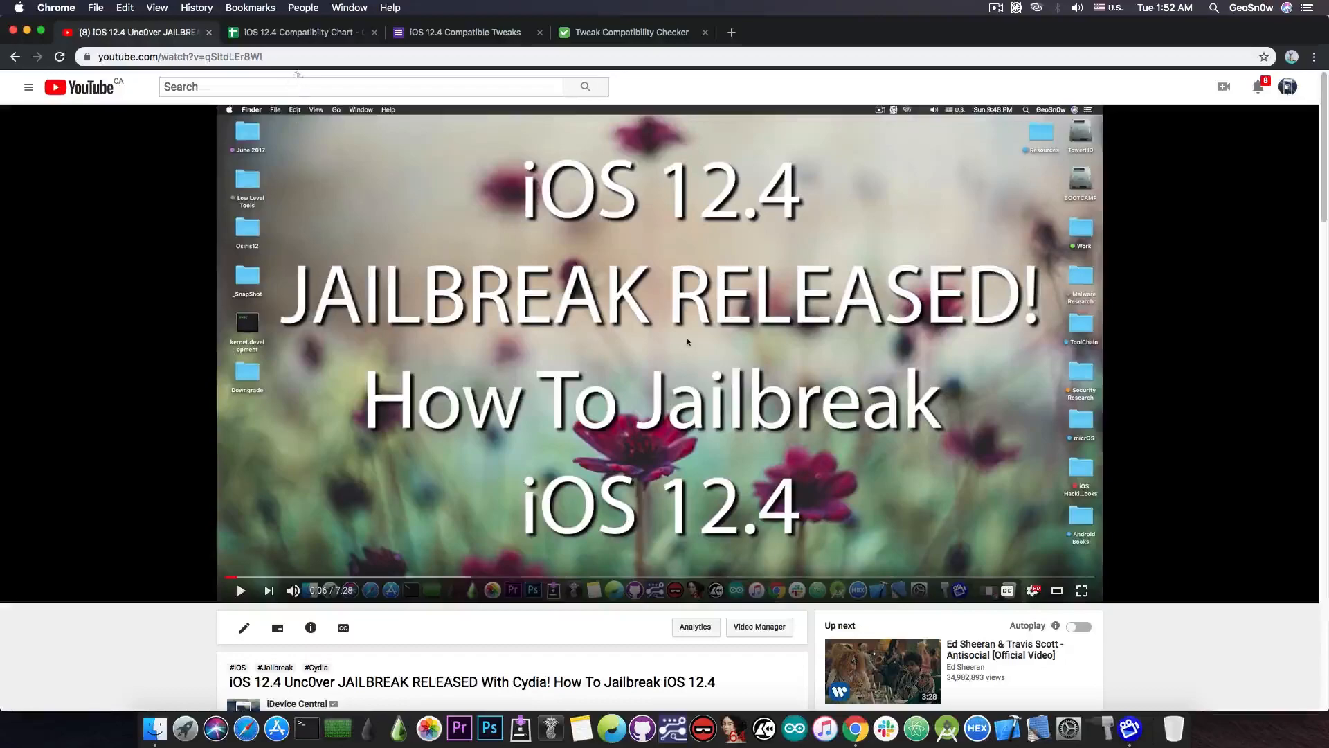
pyautogui.click(297, 33)
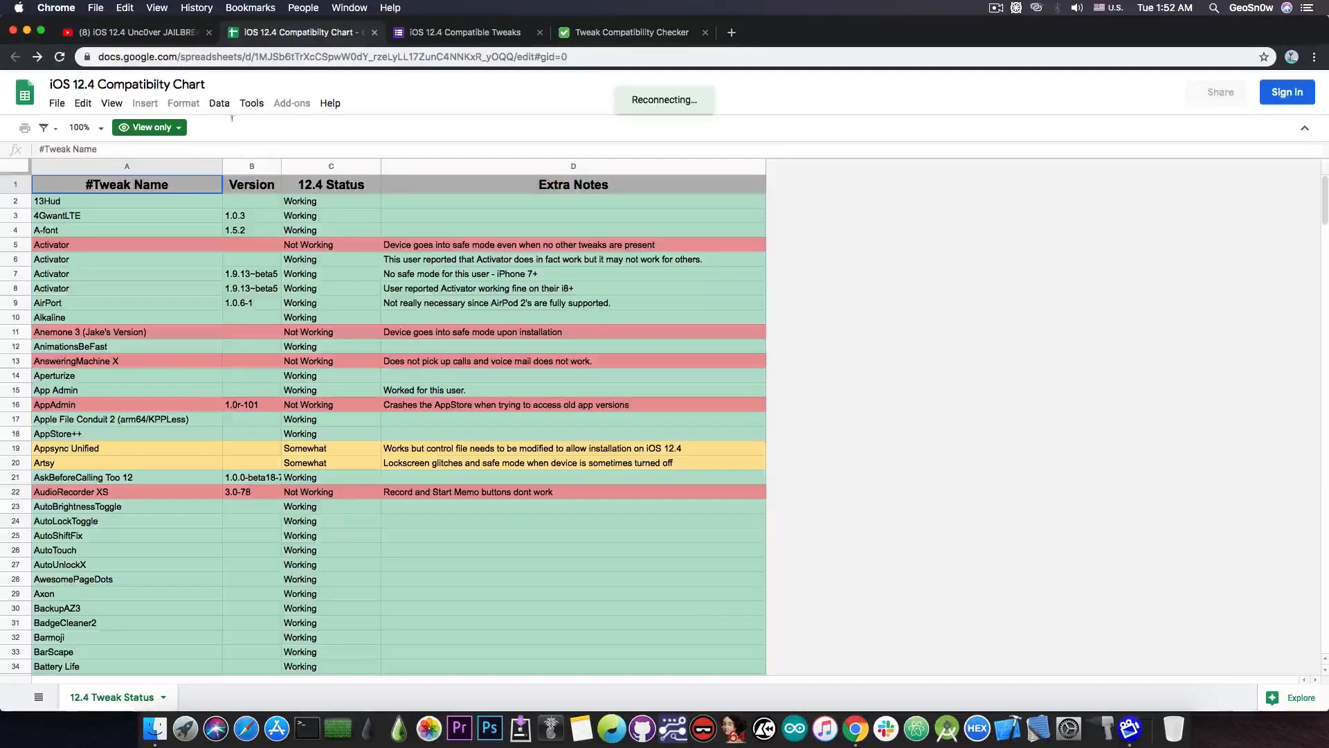